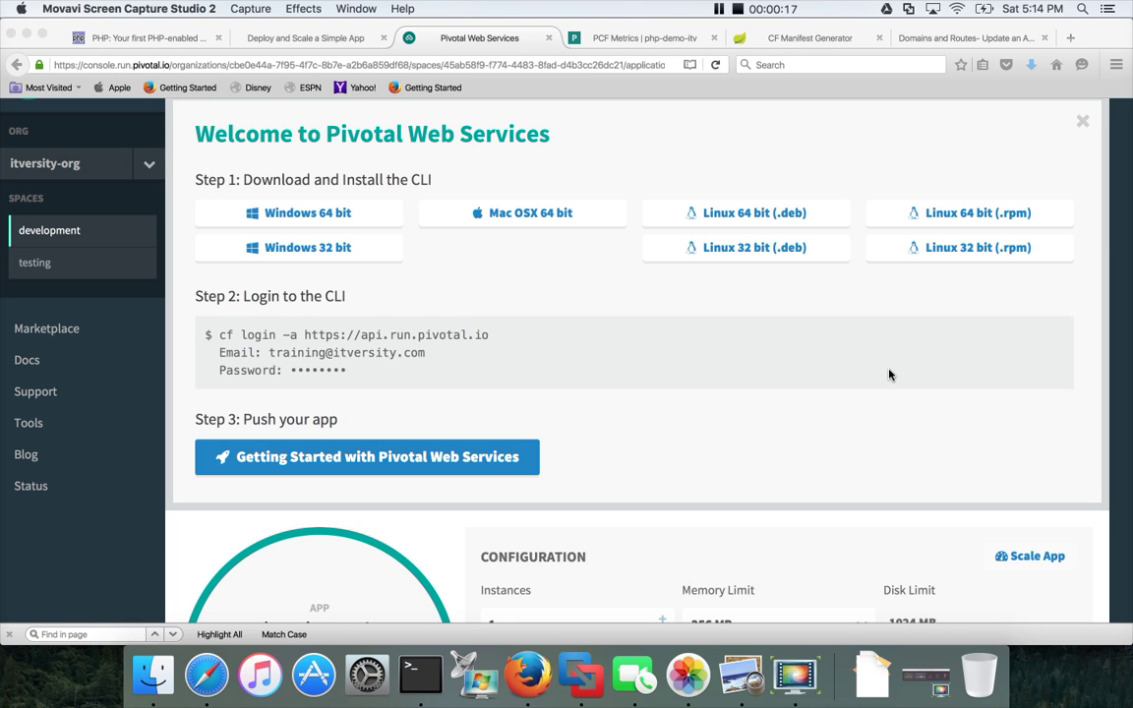
Set php-demo-itv's memory limit to 128 MB and instances to 4, then save.
scroll(down, 3)
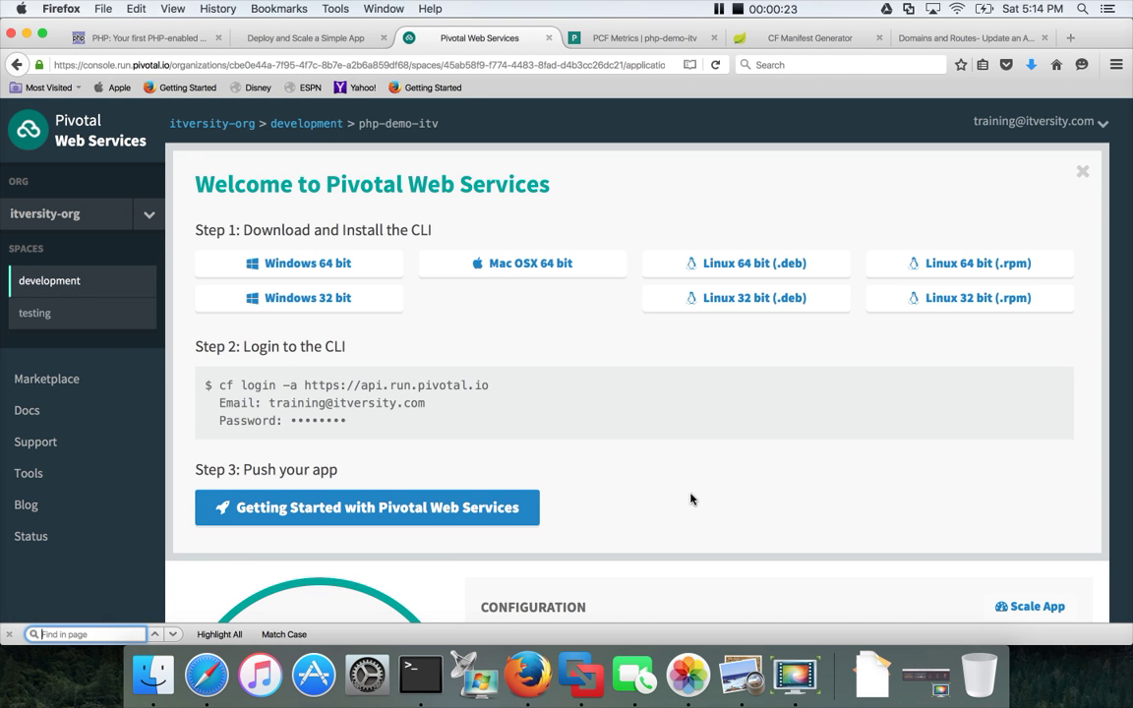
scroll(down, 3)
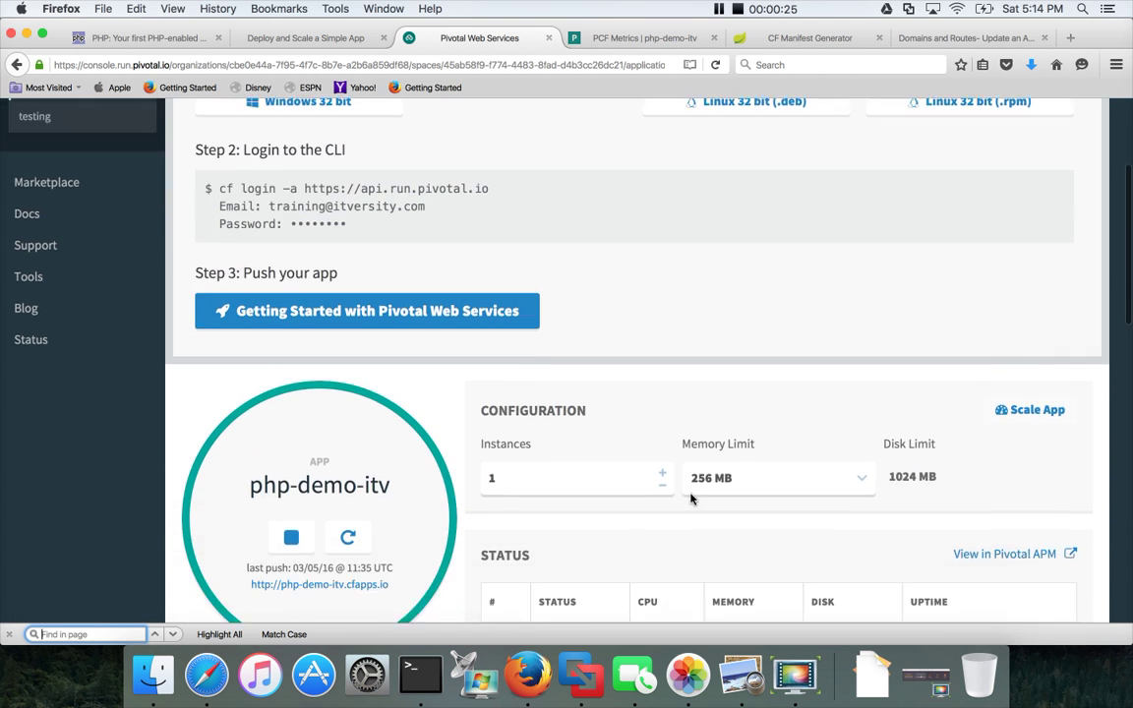
scroll(down, 3)
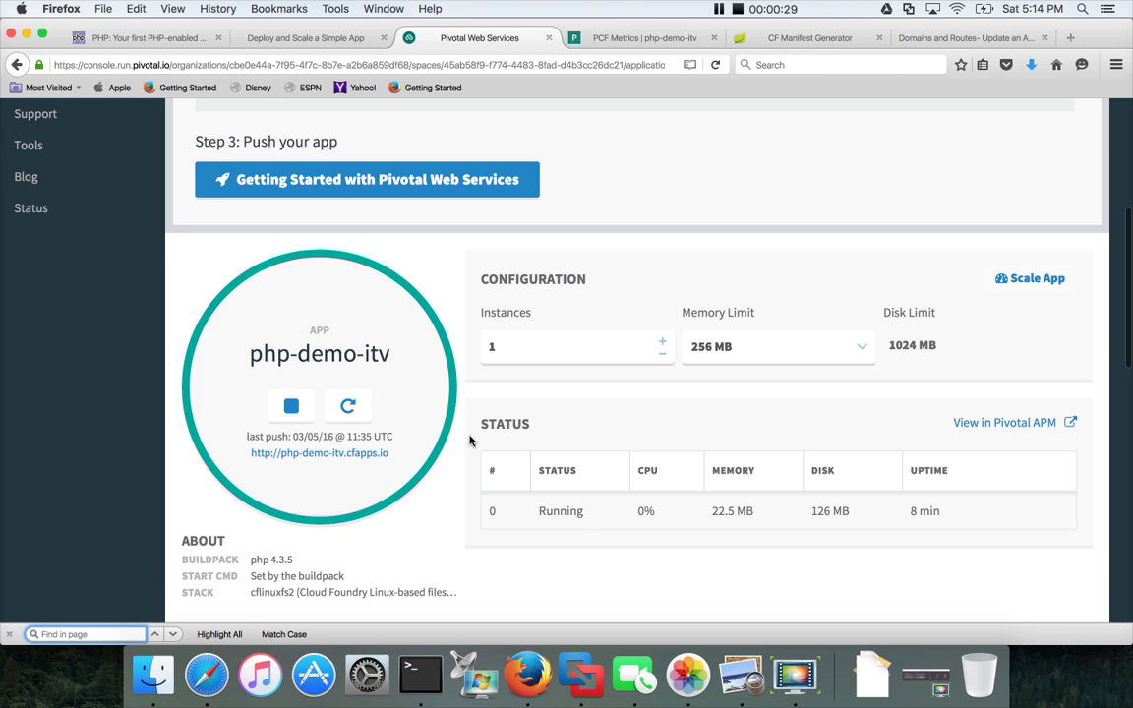
mouse_move(442, 436)
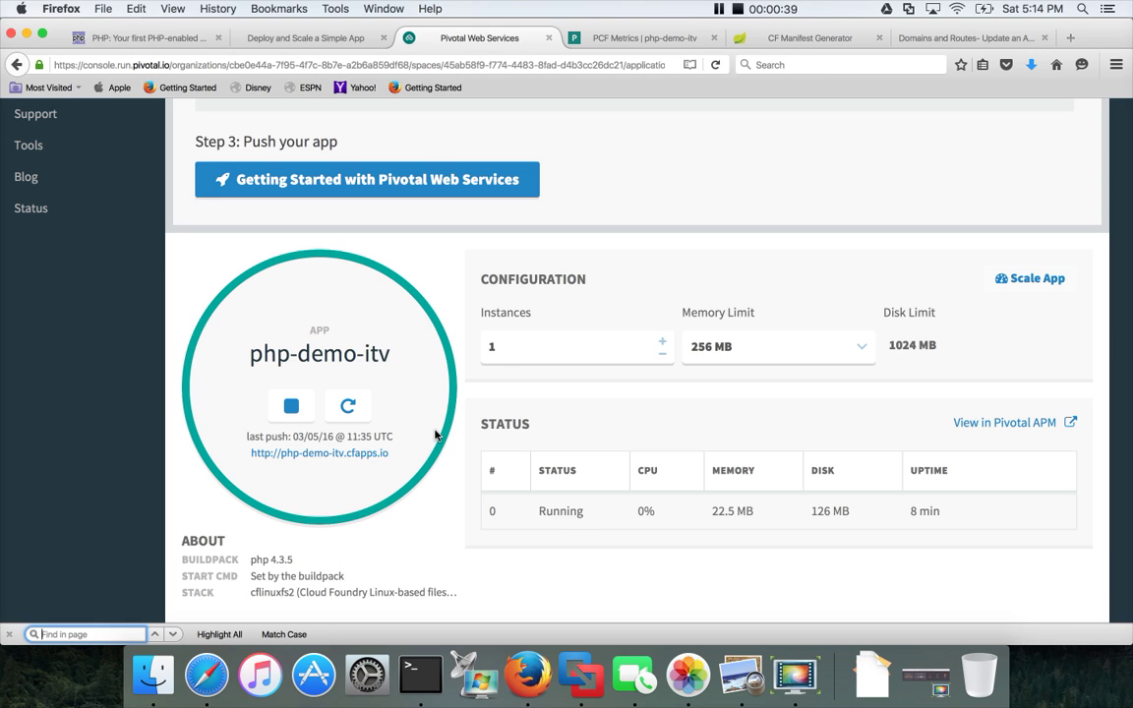
mouse_move(506, 390)
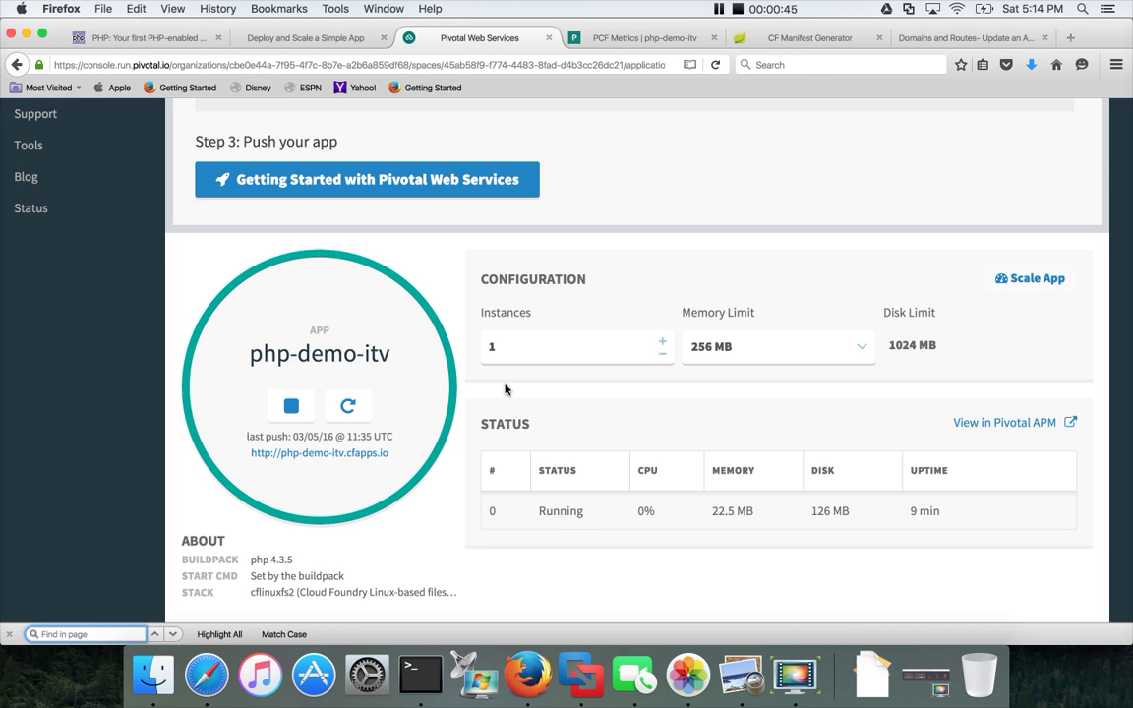
mouse_move(562, 387)
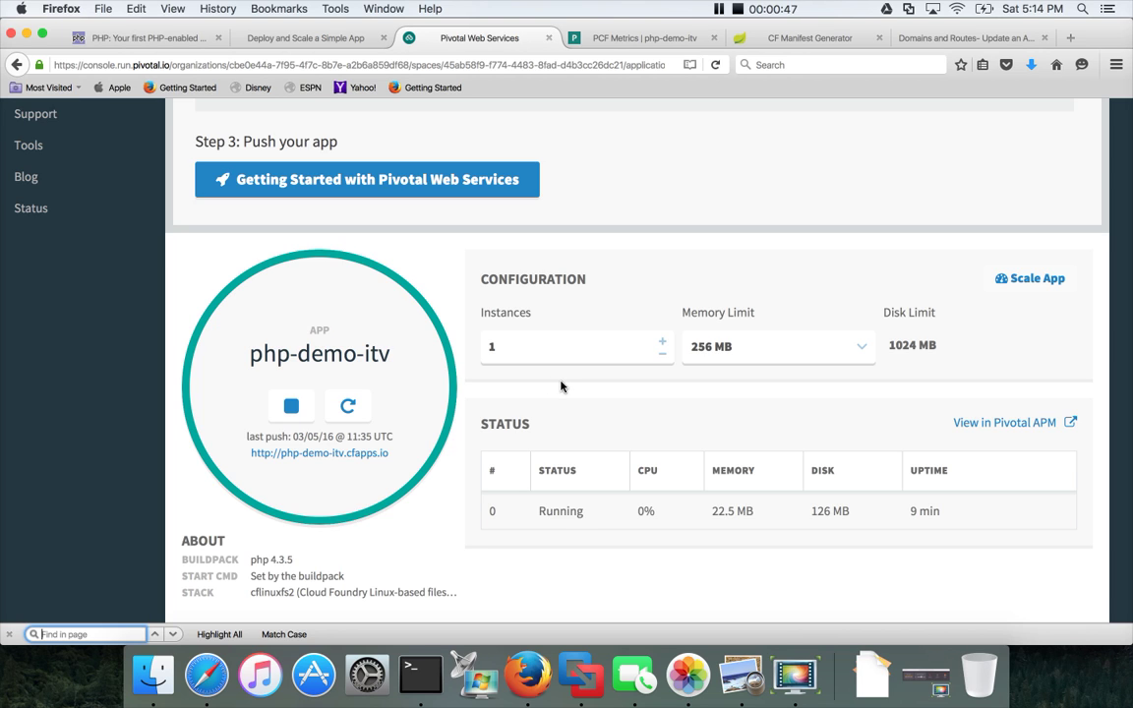
mouse_move(704, 384)
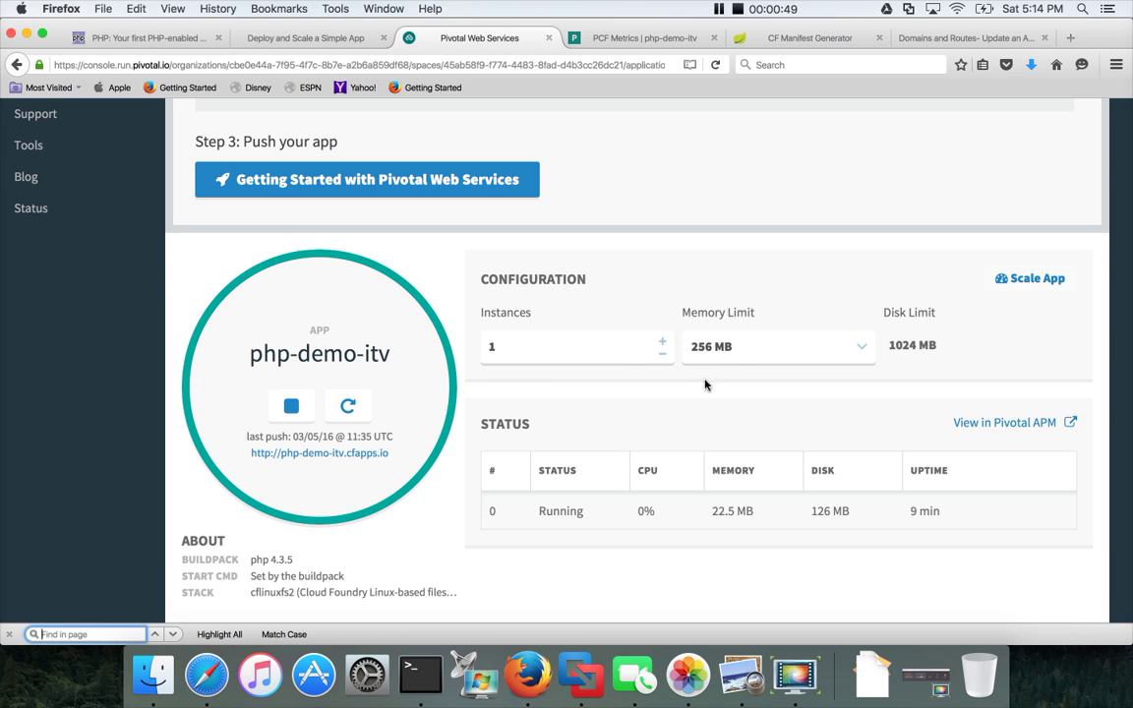
mouse_move(886, 371)
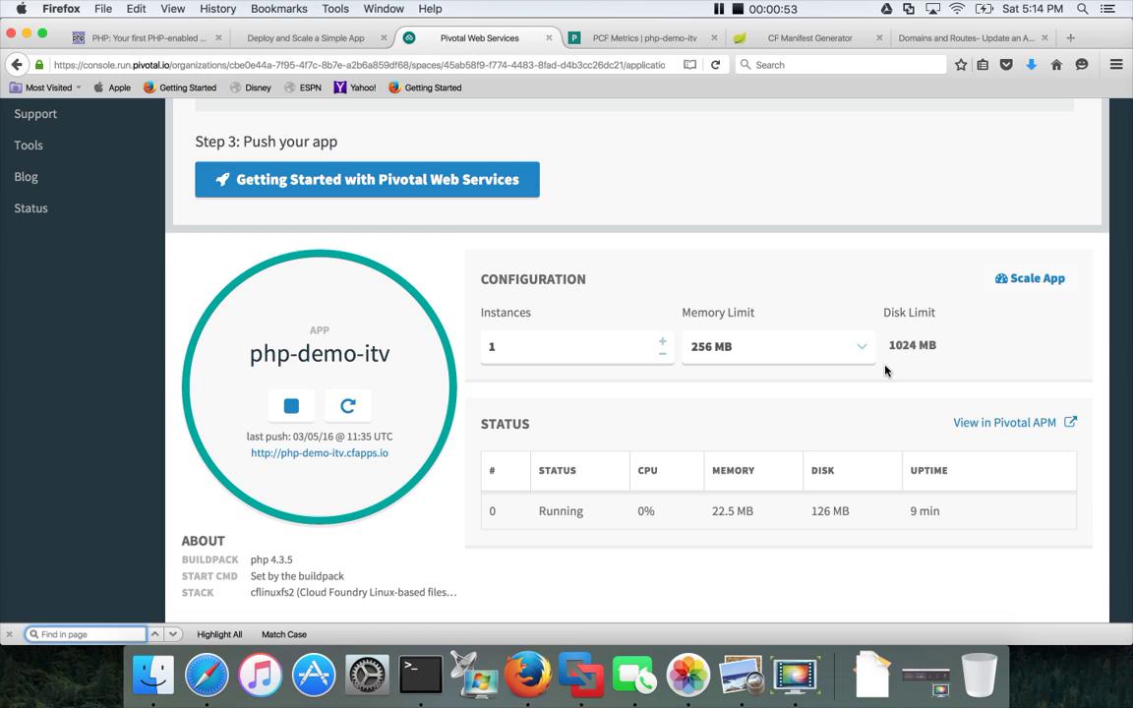
mouse_move(789, 387)
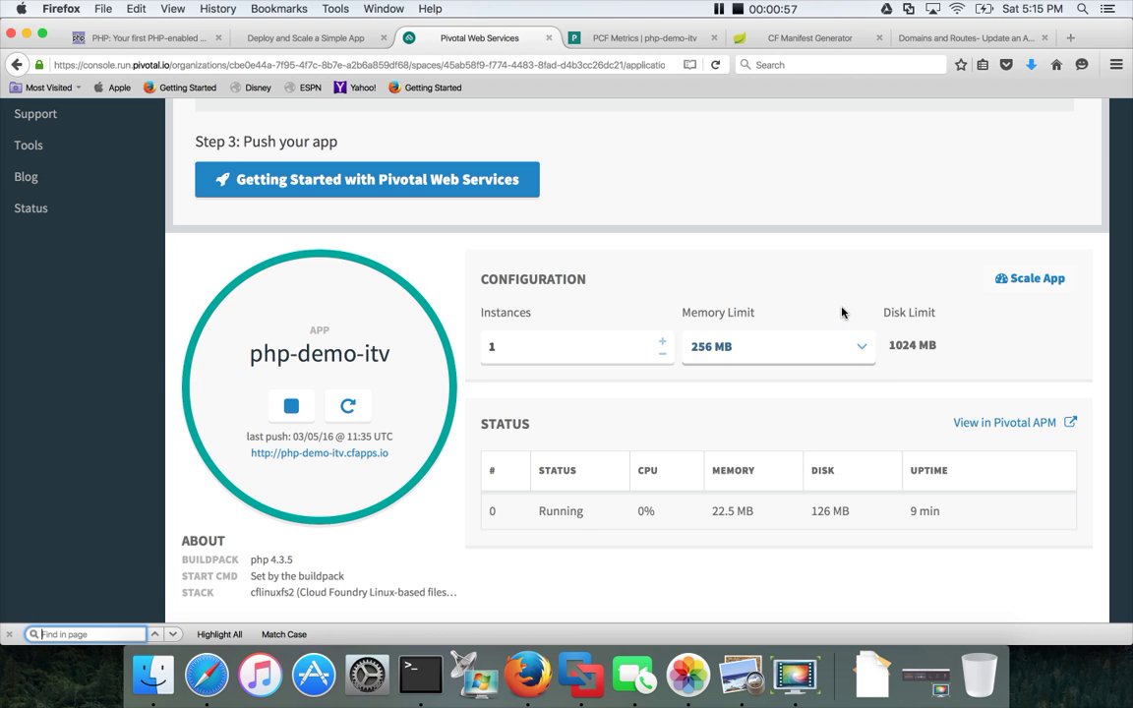
click(778, 346)
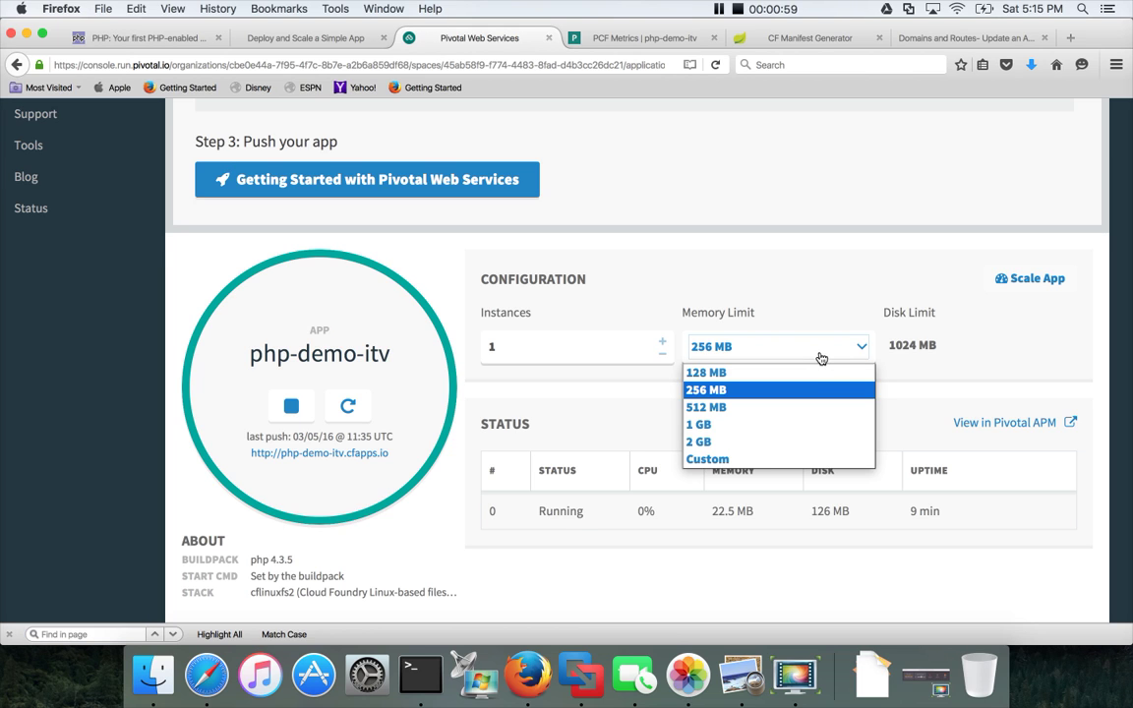
mouse_move(752, 424)
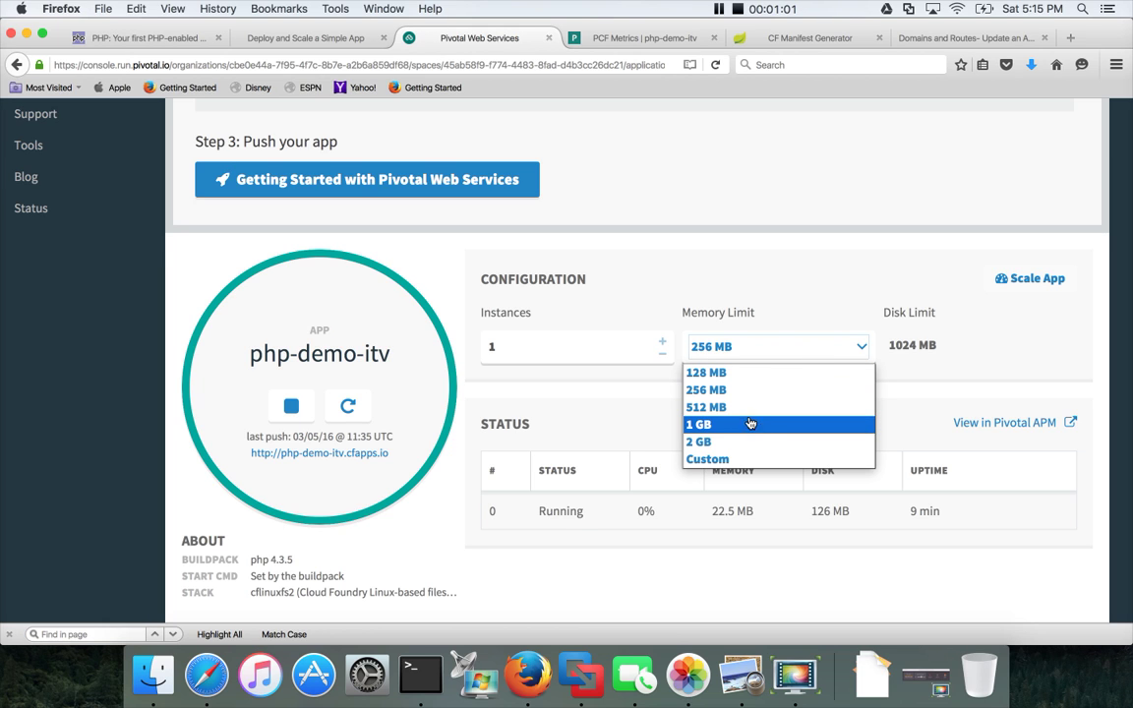
mouse_move(733, 442)
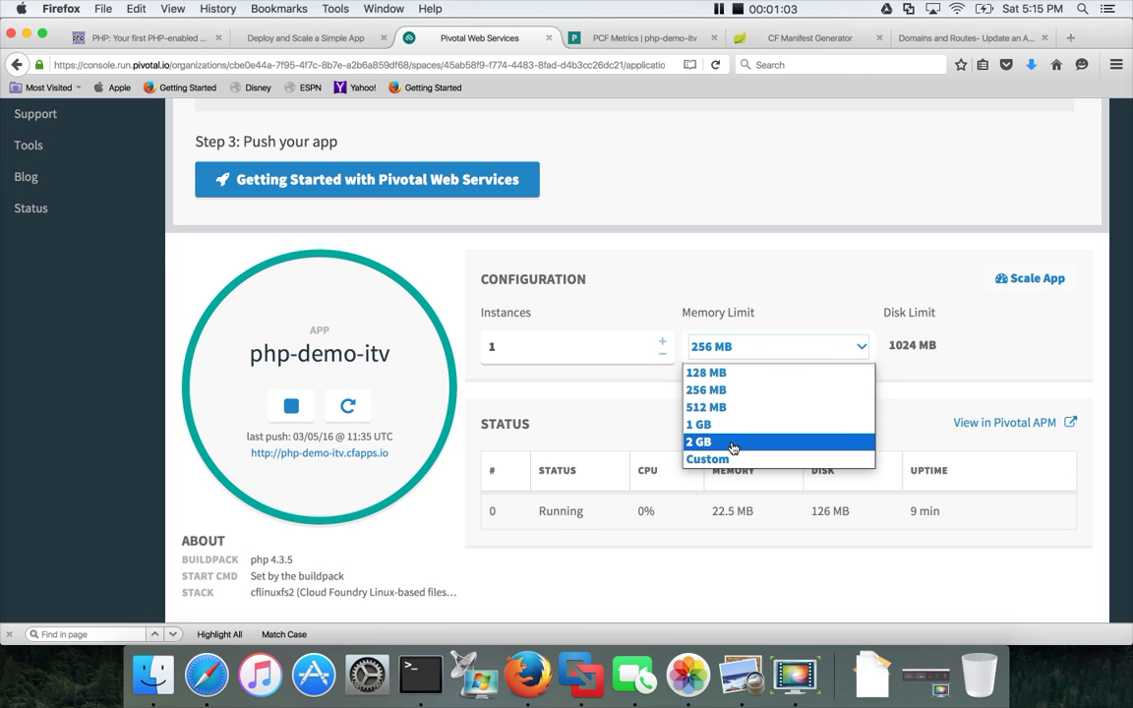
mouse_move(733, 389)
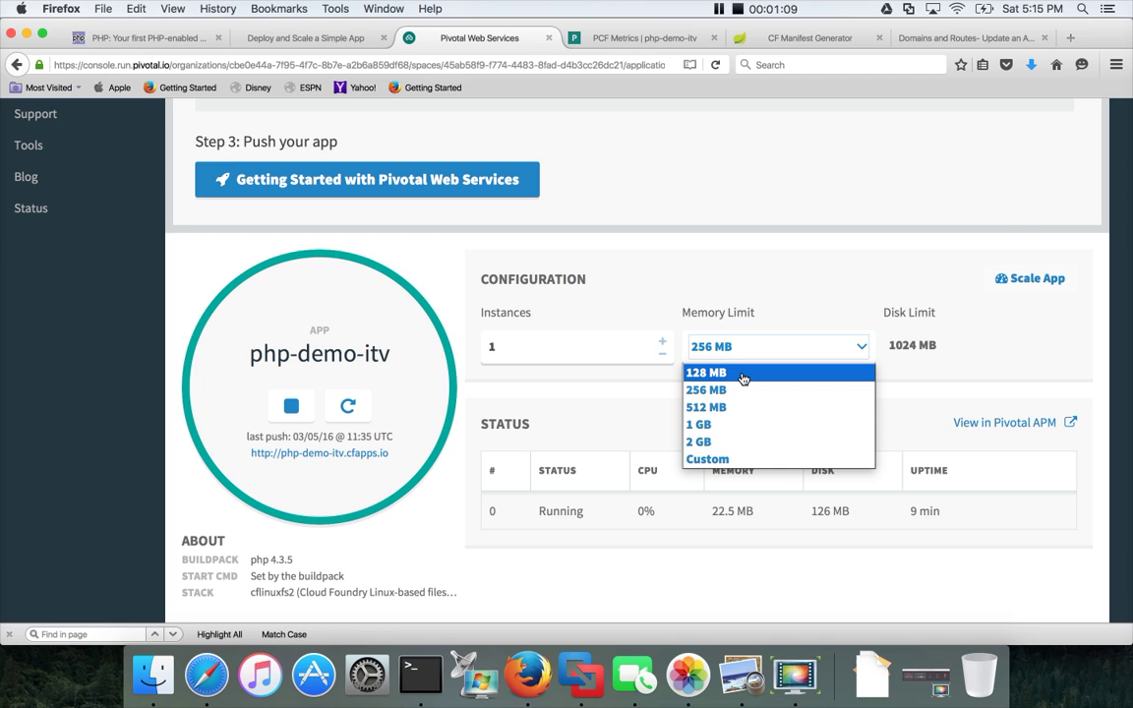
click(706, 371)
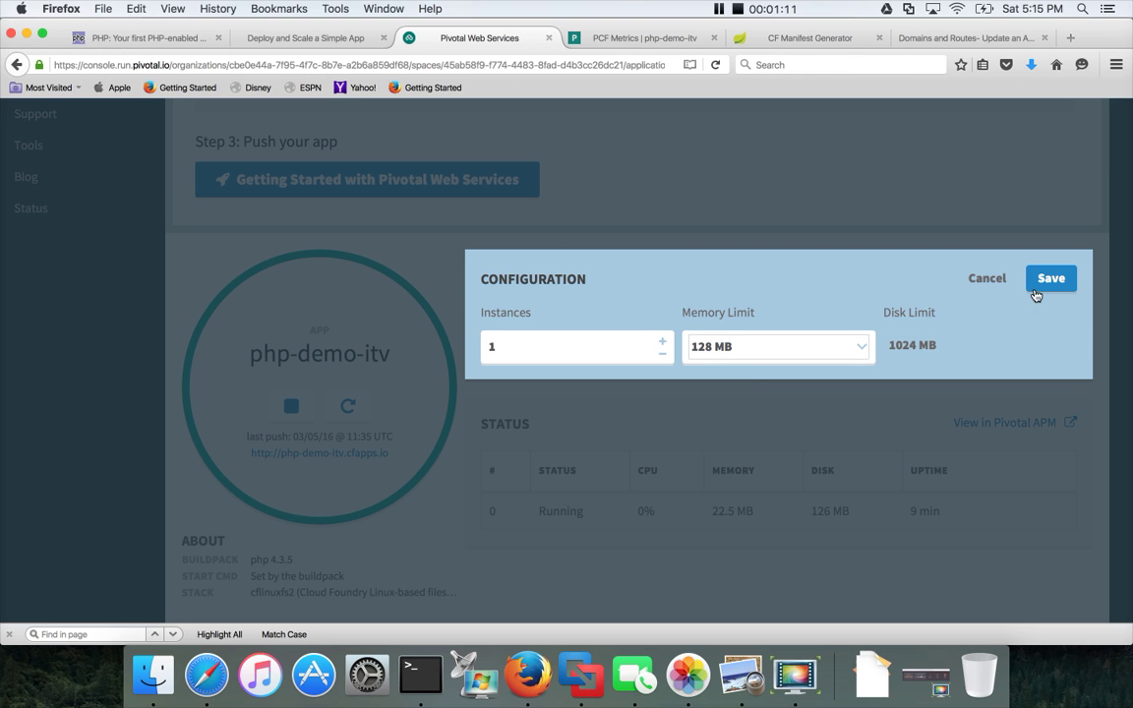
mouse_move(691, 366)
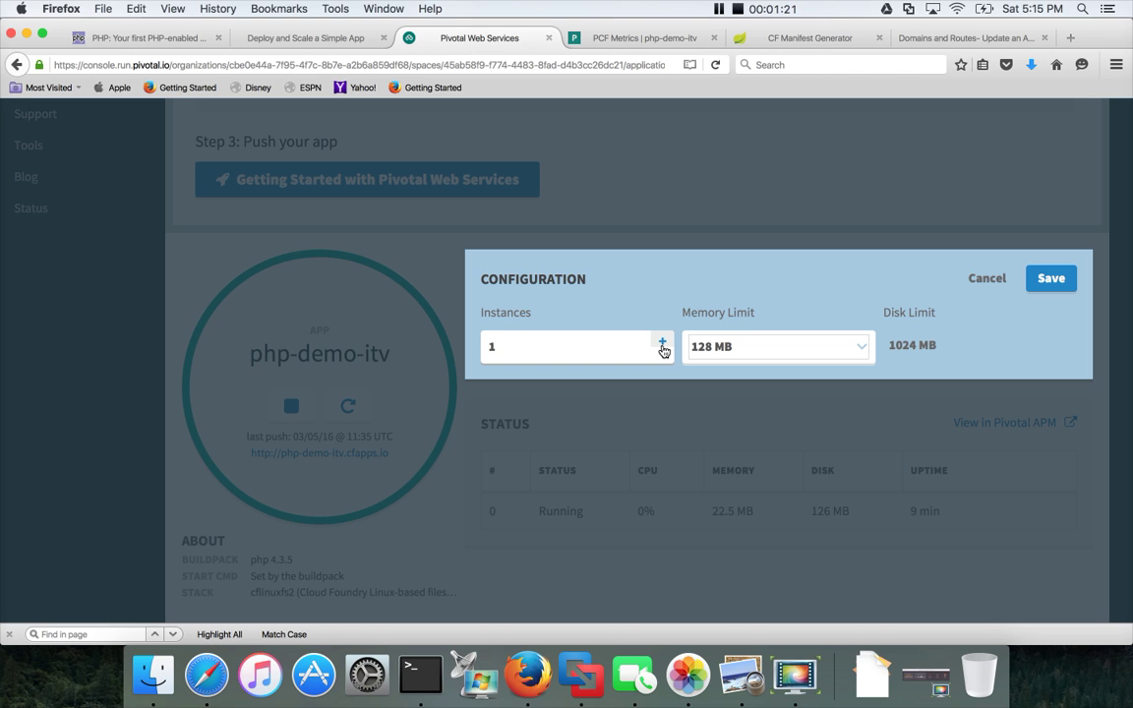
click(663, 345)
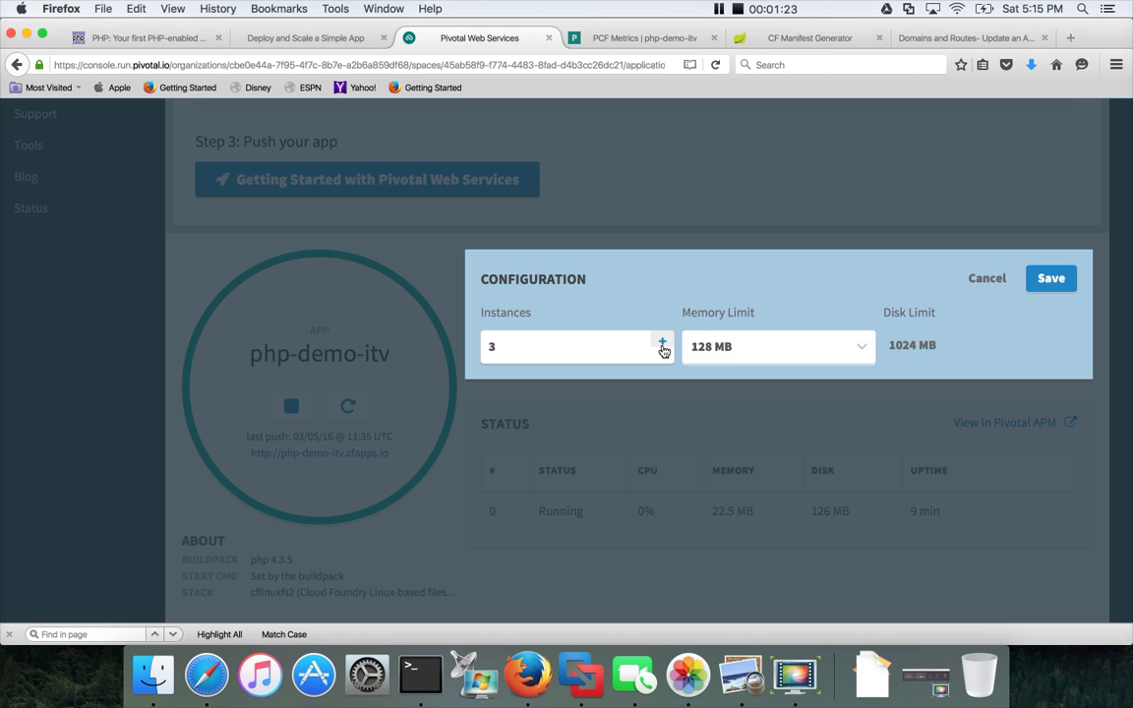
click(662, 347)
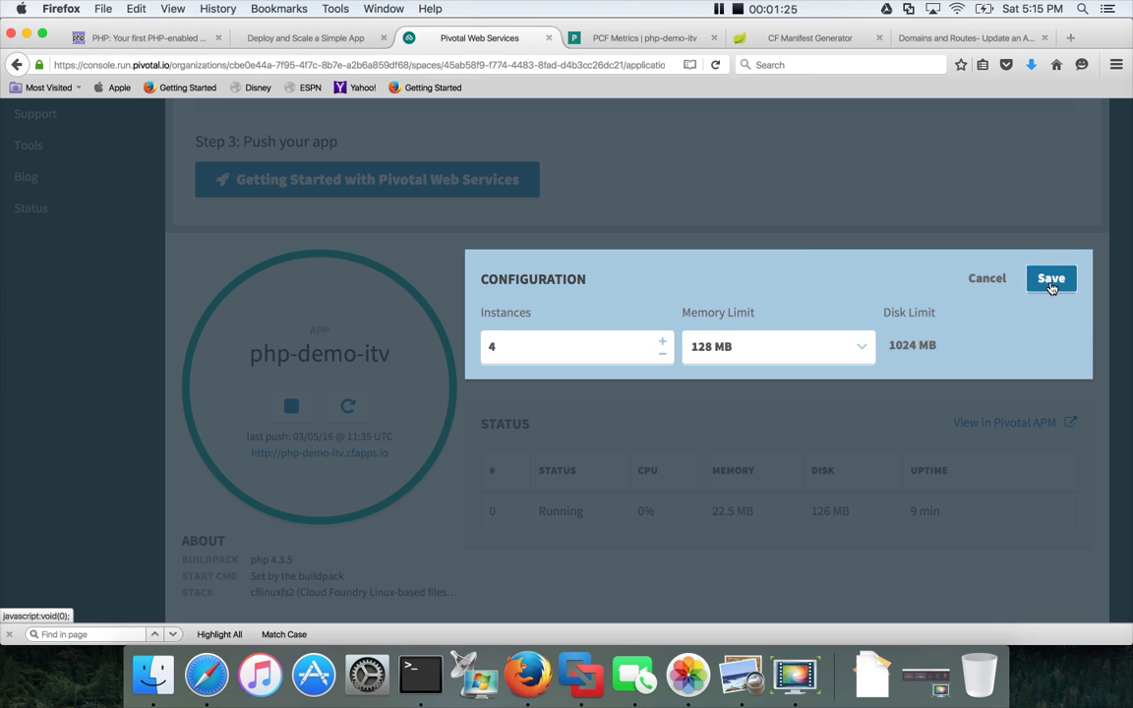
click(1050, 278)
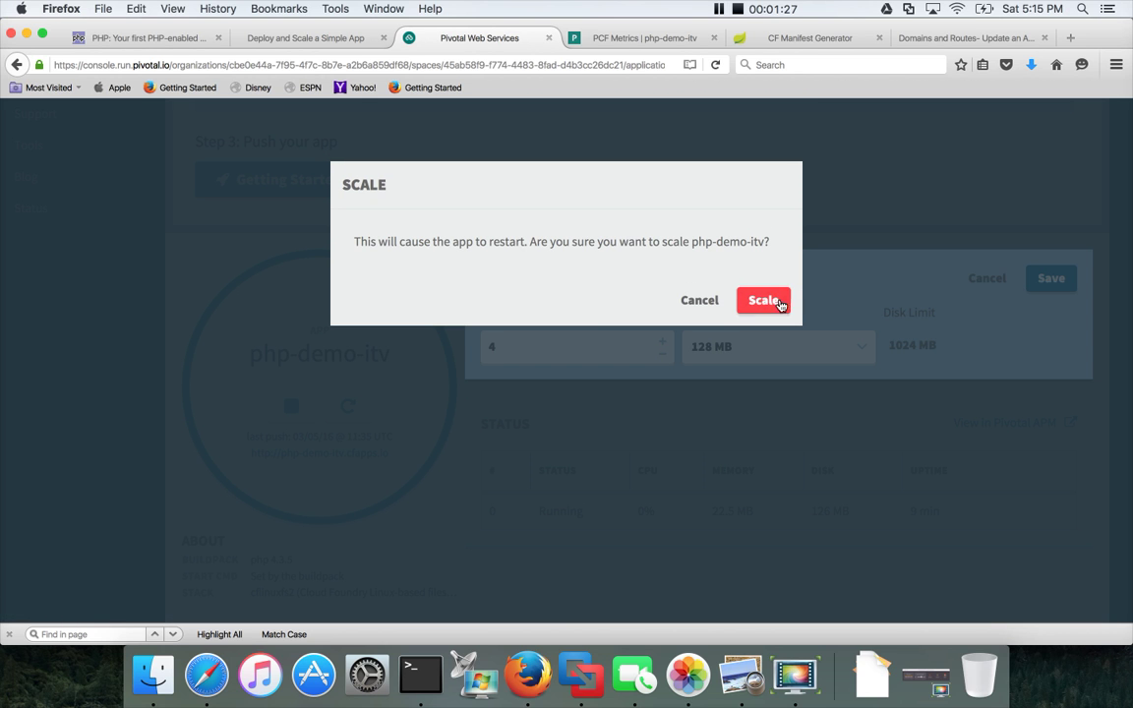
Confirm the restart so php-demo-itv scales to four running 128 MB instances.
click(765, 300)
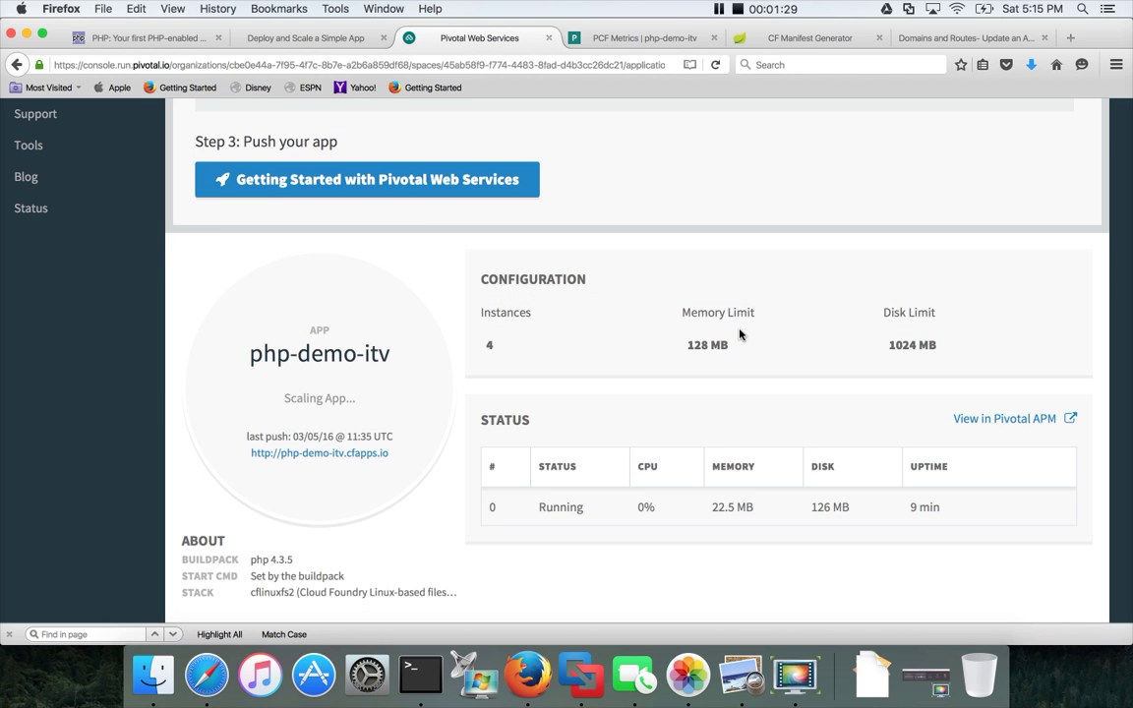
mouse_move(772, 359)
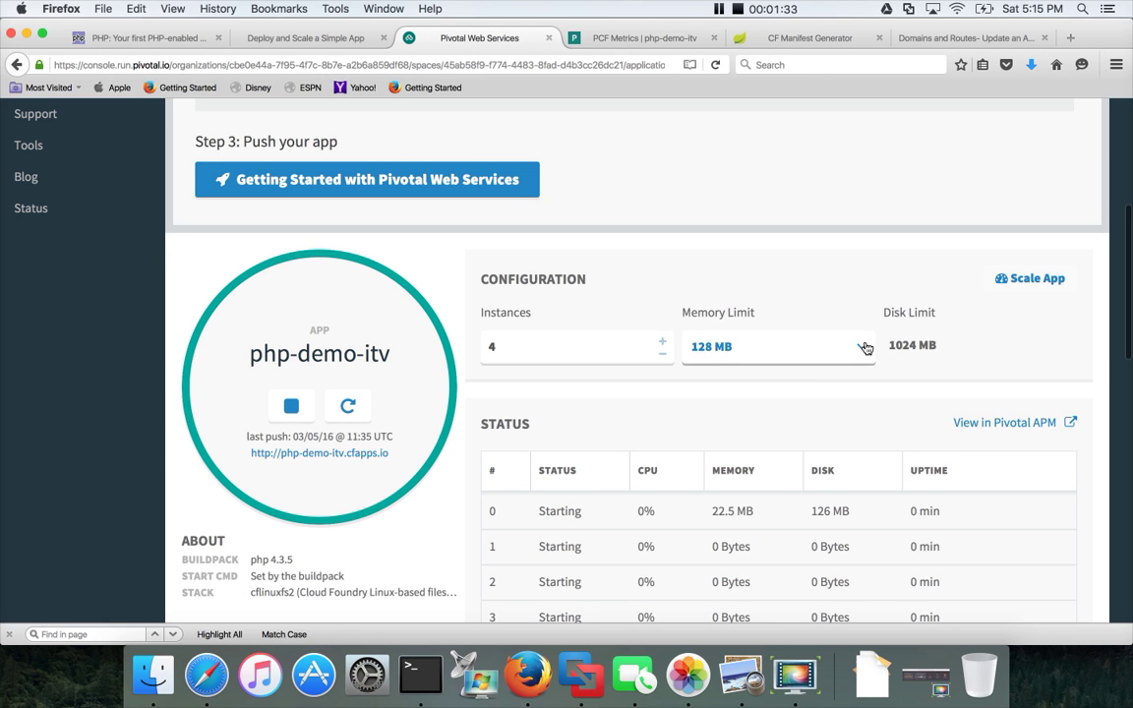
scroll(down, 3)
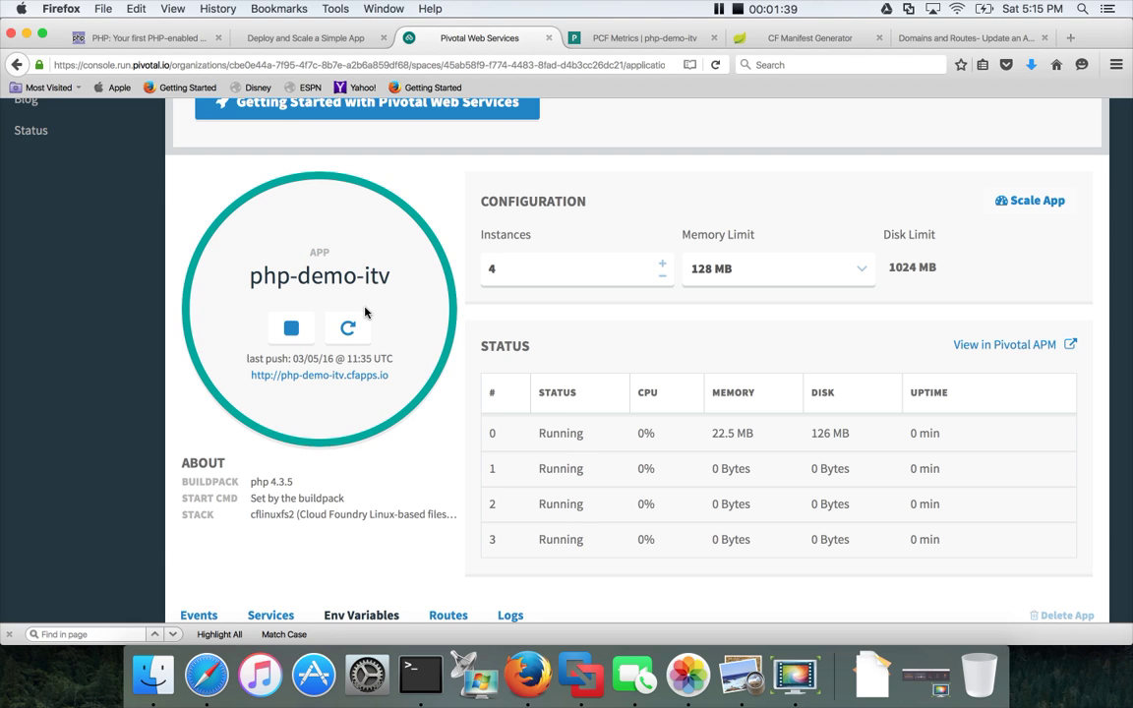
mouse_move(452, 435)
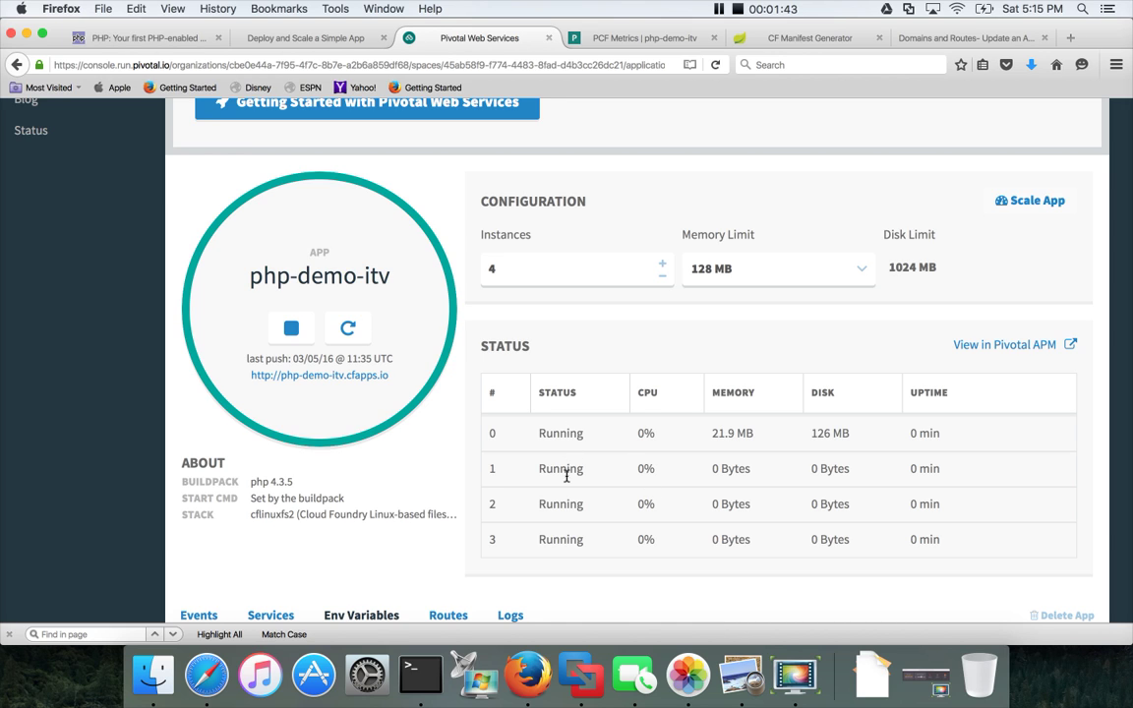
mouse_move(600, 475)
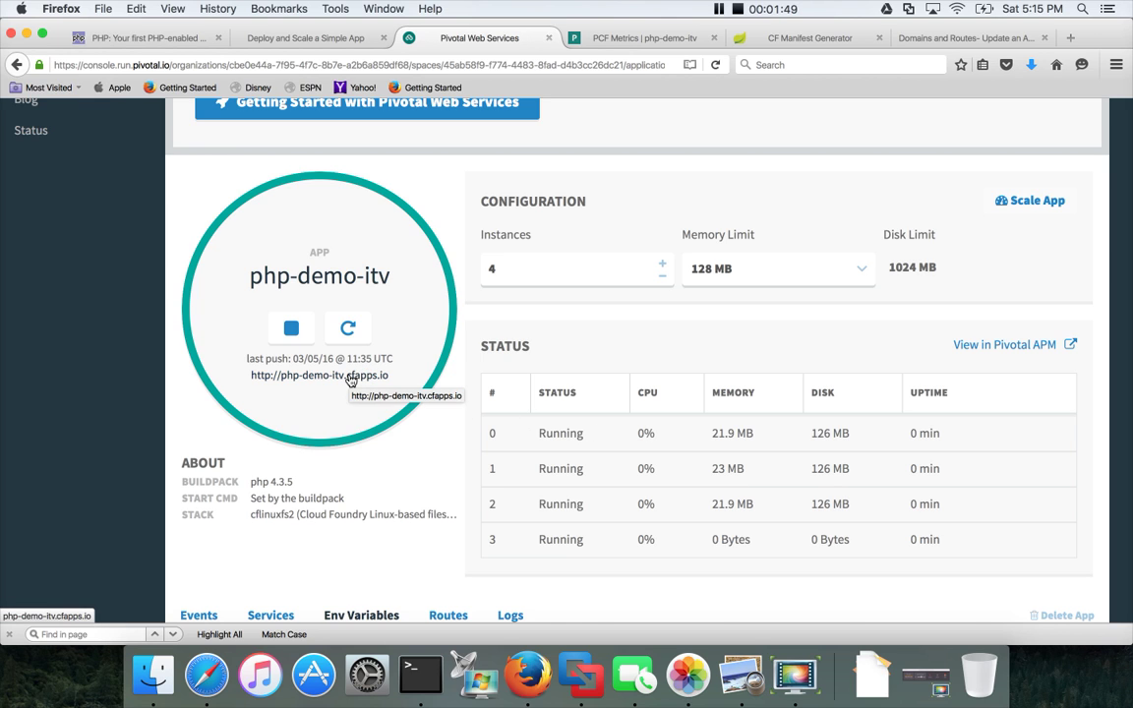
Open the php-demo-itv app URL in a new tab, showing Hello World.
click(319, 375)
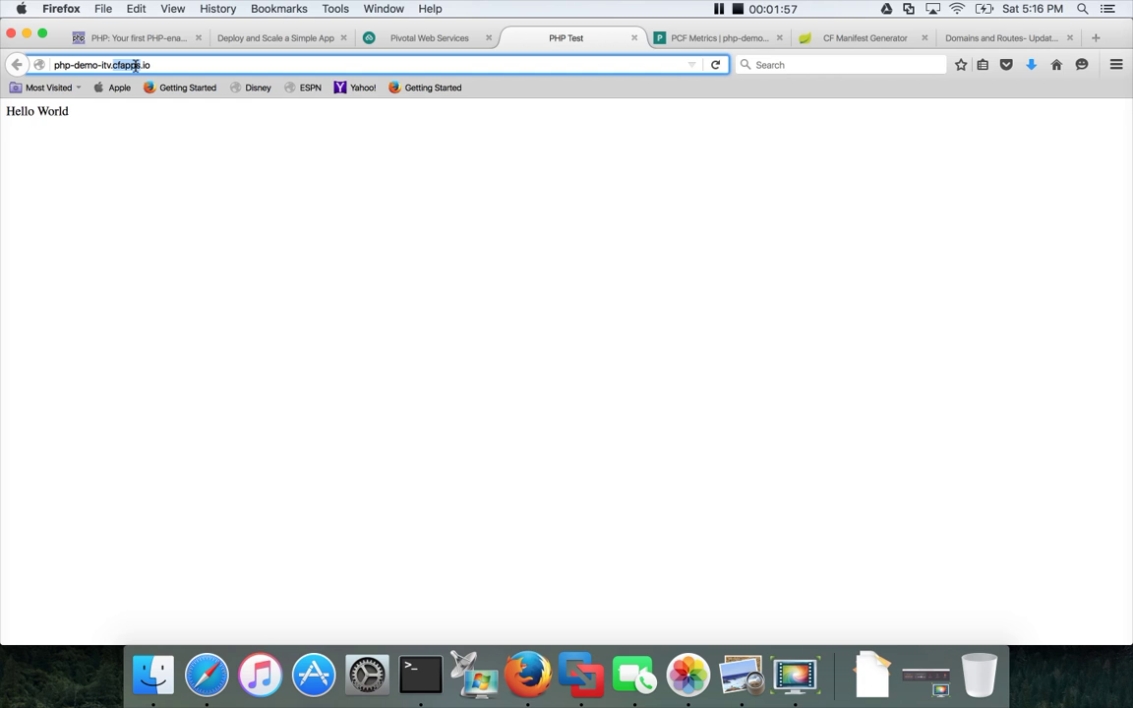
mouse_move(412, 57)
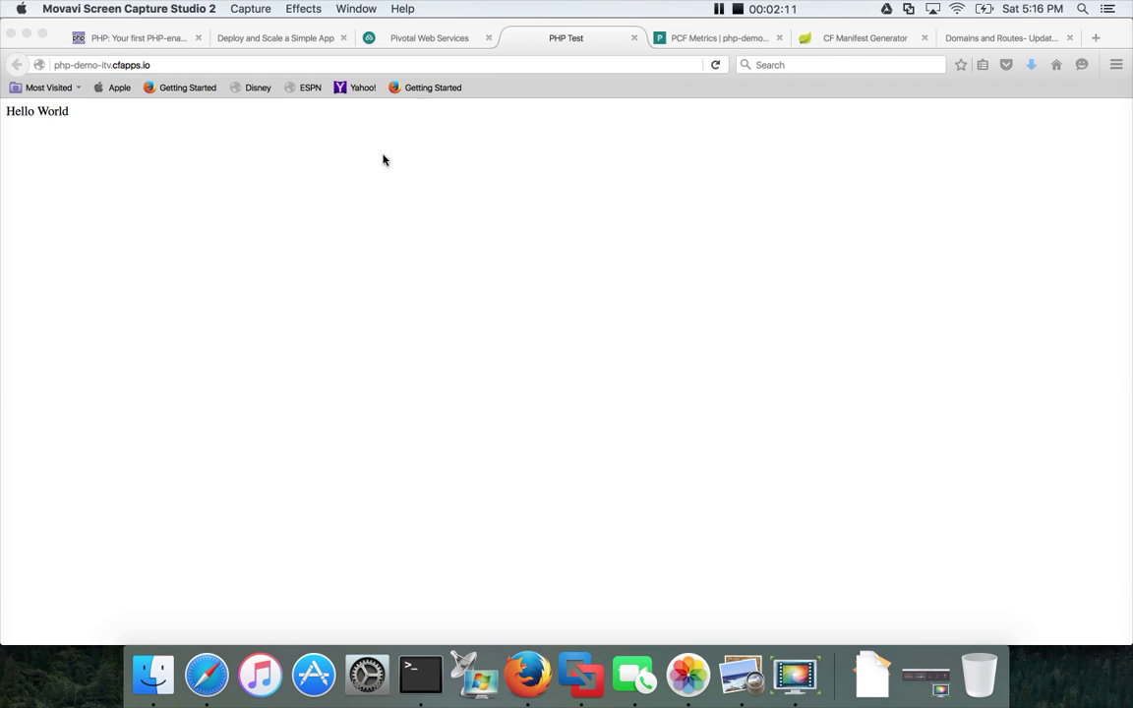
In Terminal, type the command cf logs php-demo-itv --recent.
click(420, 675)
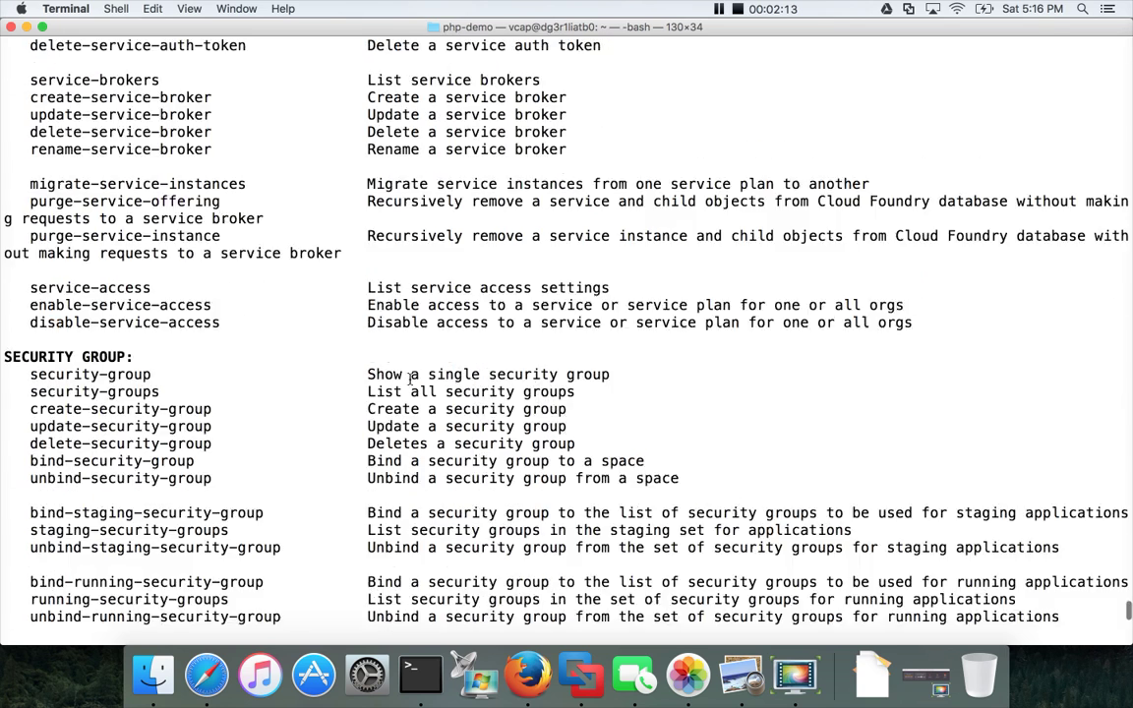
scroll(down, 3)
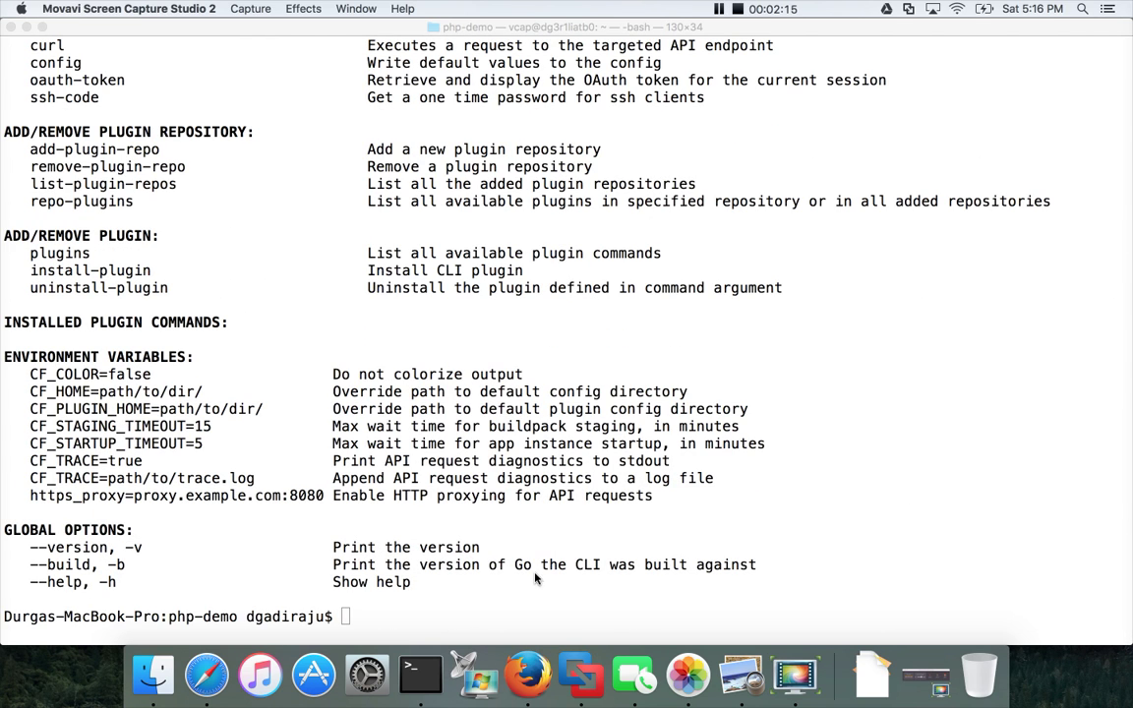
text(cf logs p)
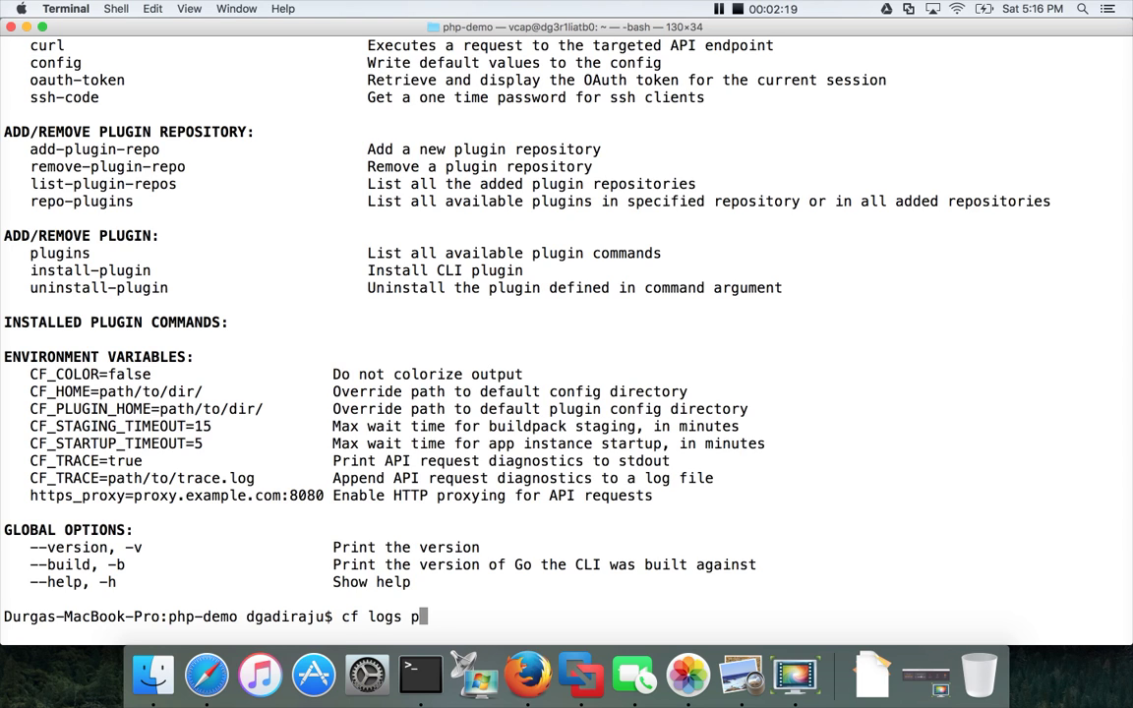
text(hp-demo-)
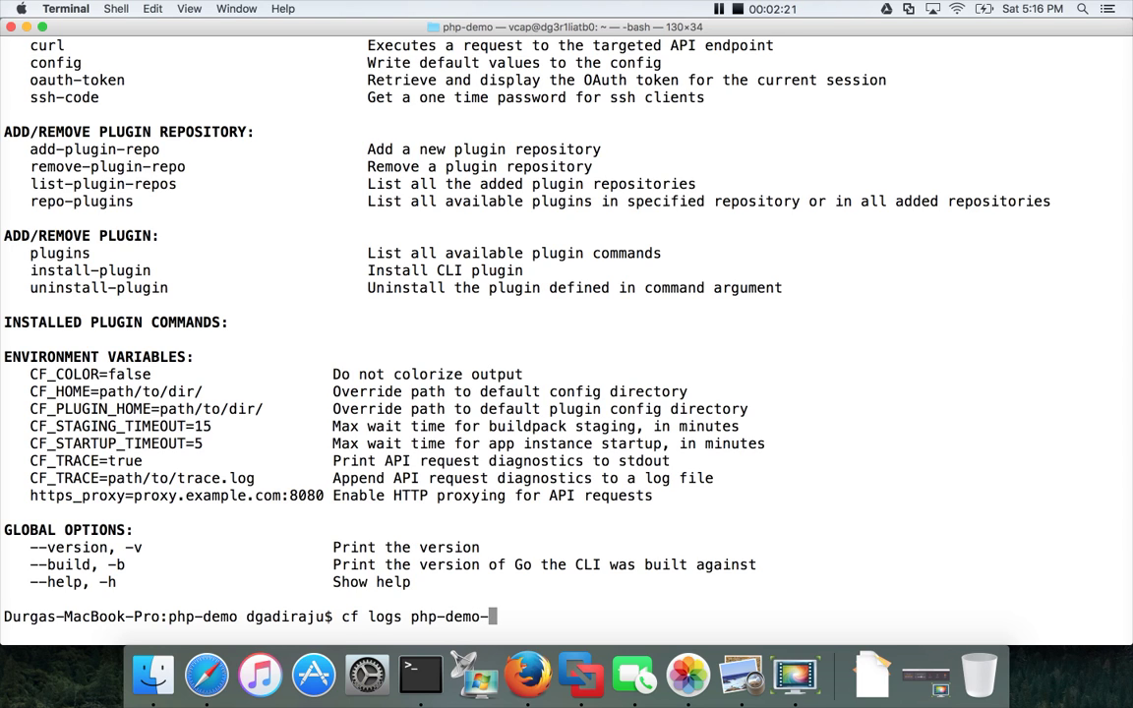
text(-itv --rece)
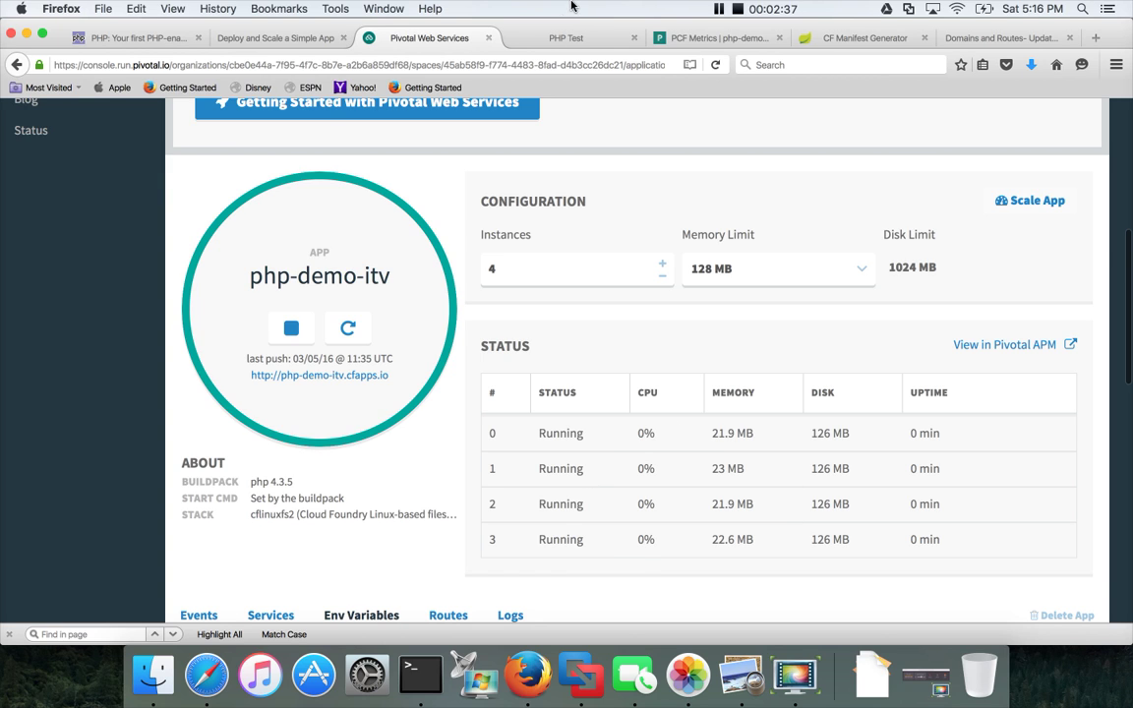
click(566, 37)
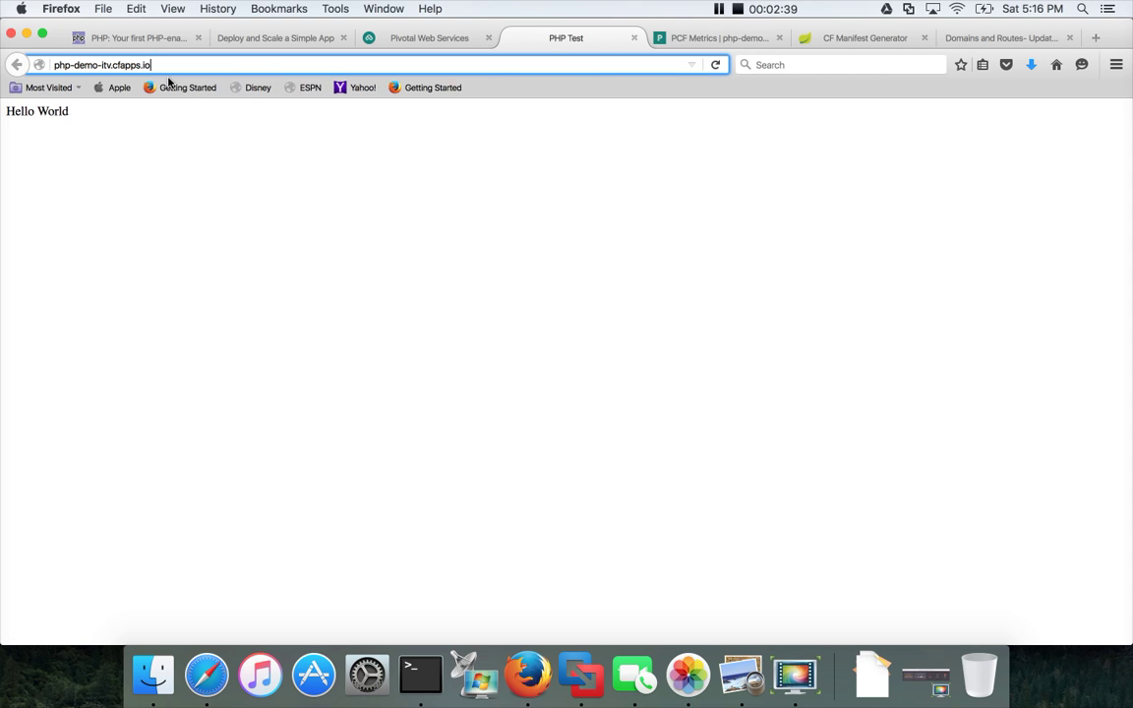
click(429, 37)
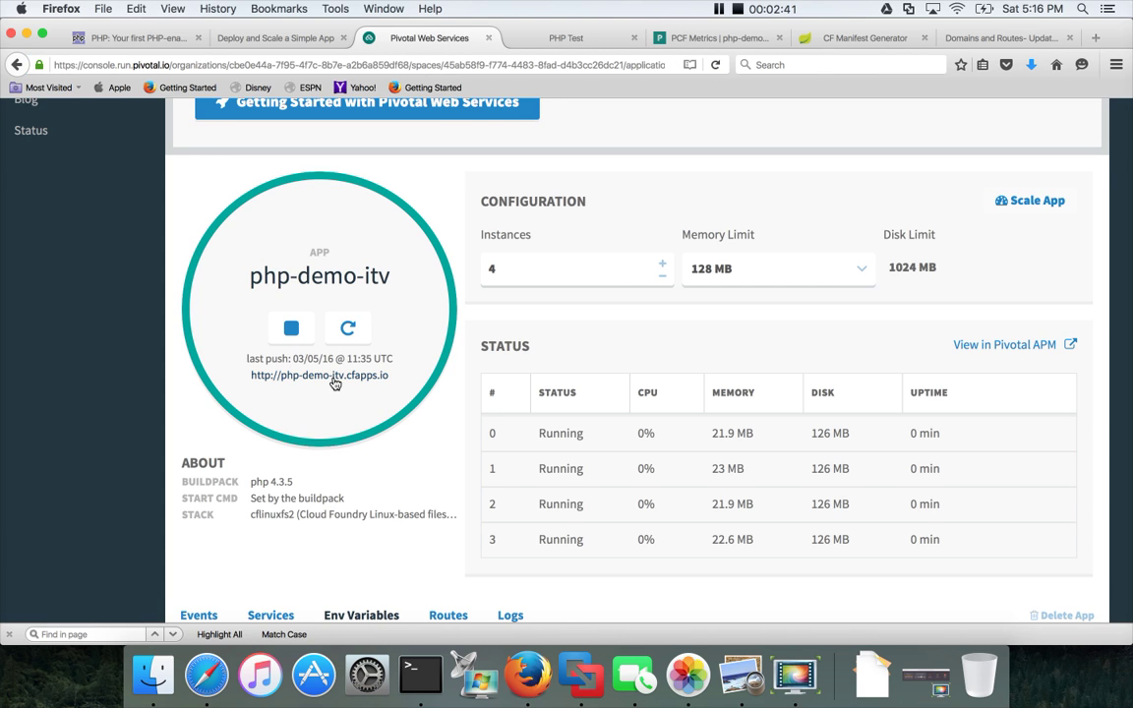
click(566, 37)
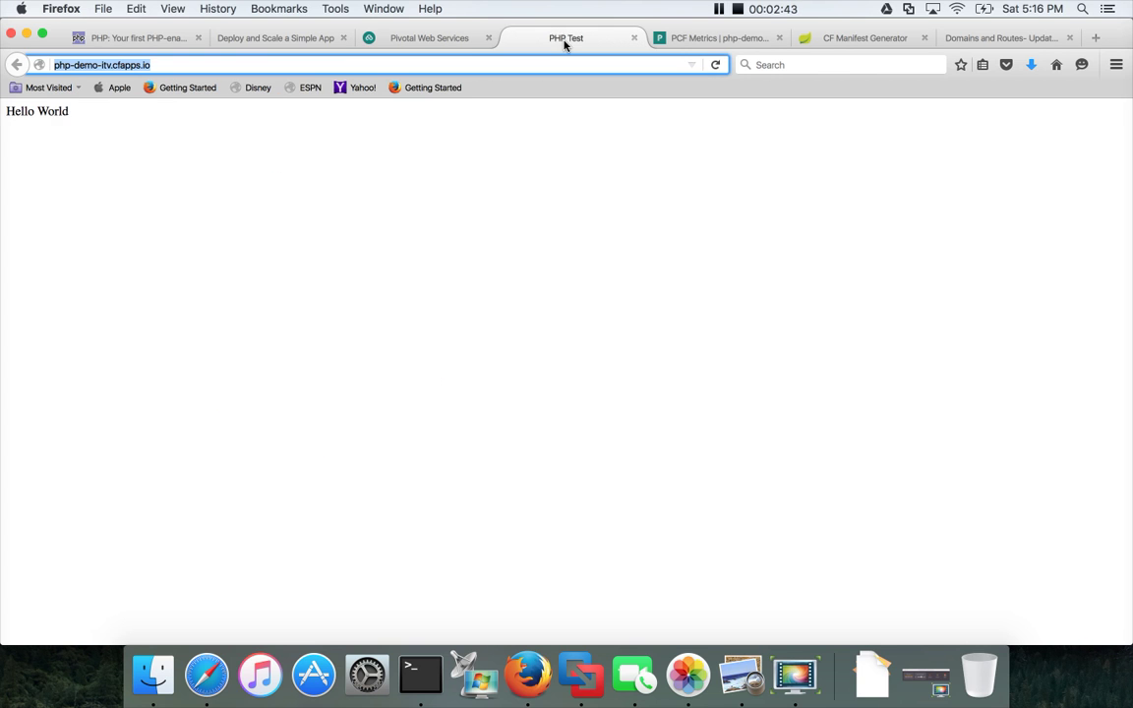
click(429, 38)
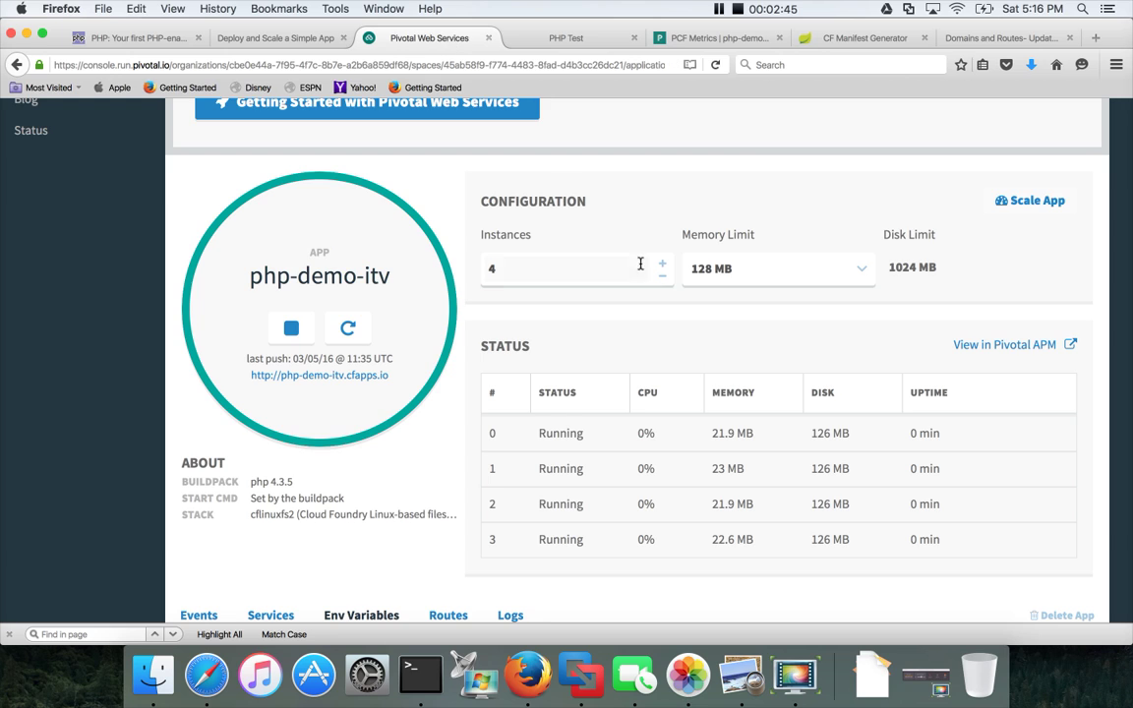
mouse_move(768, 302)
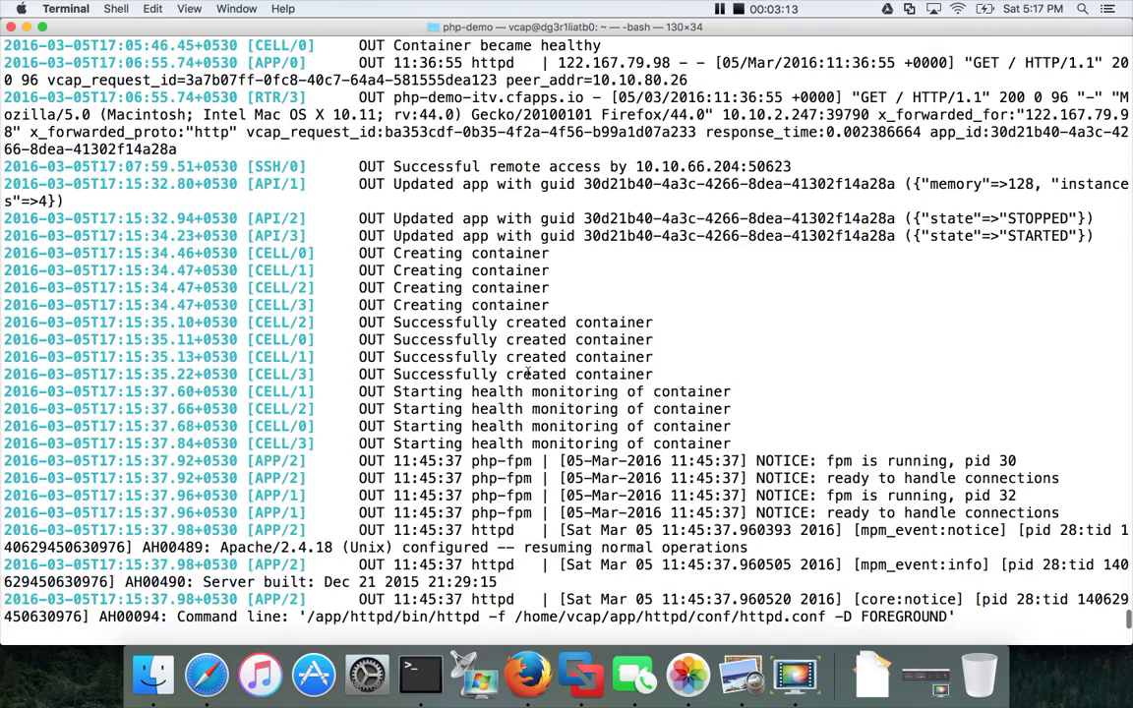
Review the four-container restart logs, then type cf ssh php-demo.
scroll(down, 3)
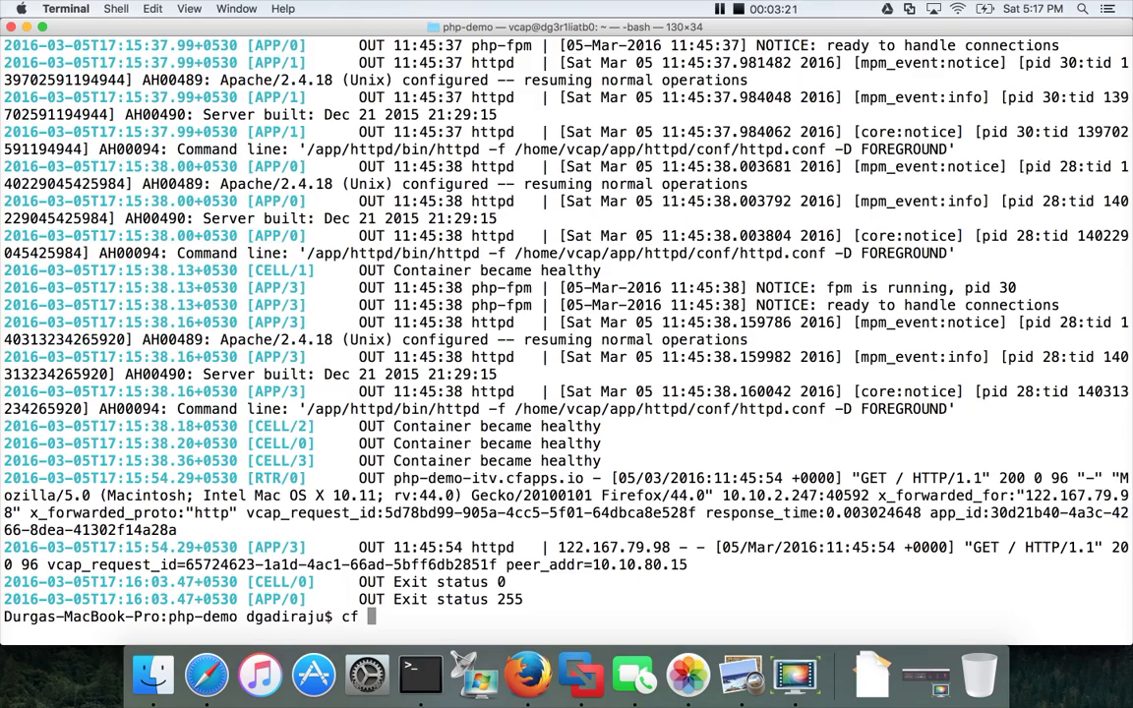
text(ssh p)
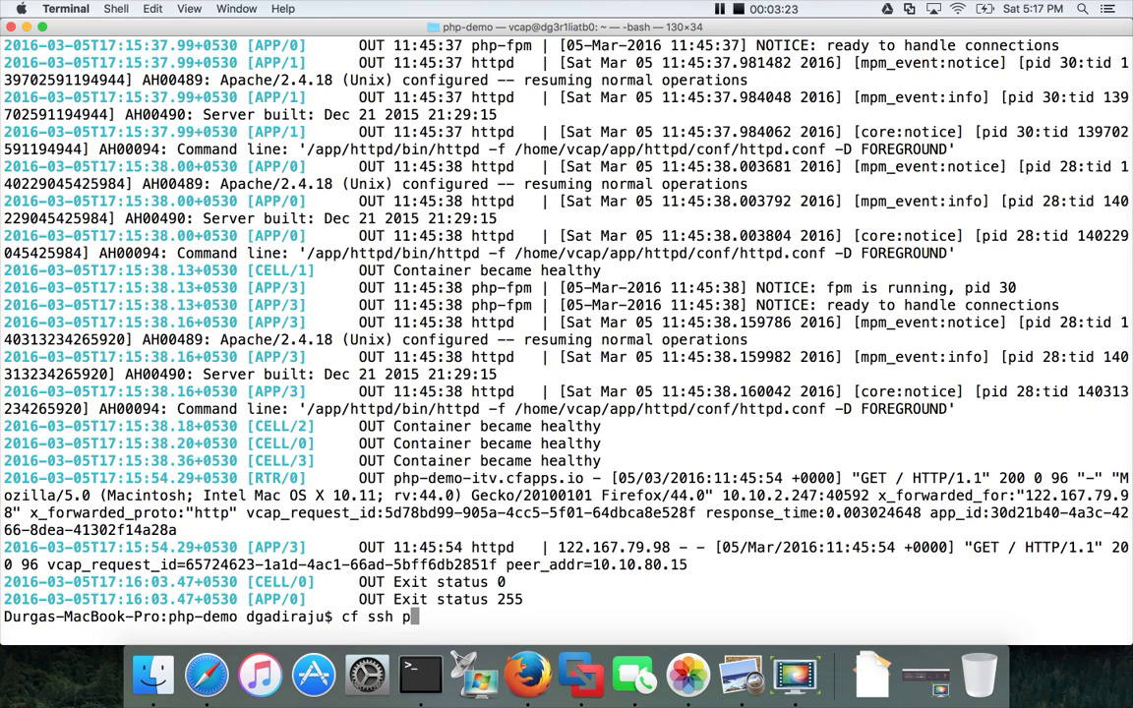
text(hp-demo)
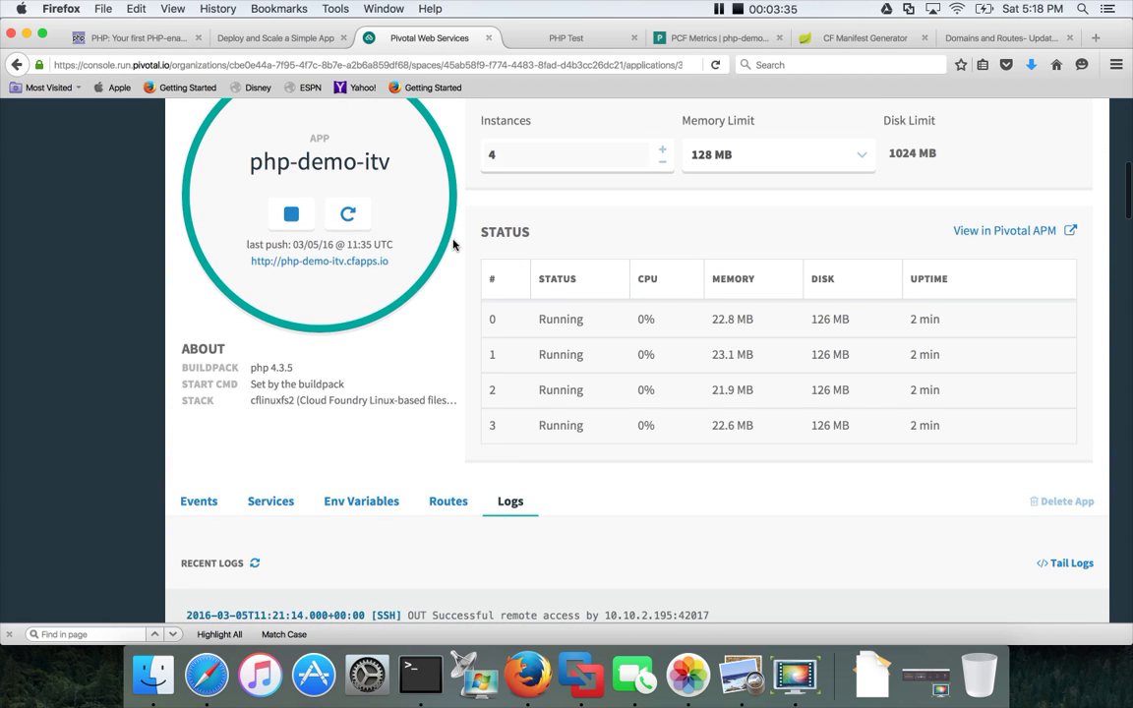
Check php-demo-itv's route on the Routes tab, then open View in Pivotal APM.
click(448, 501)
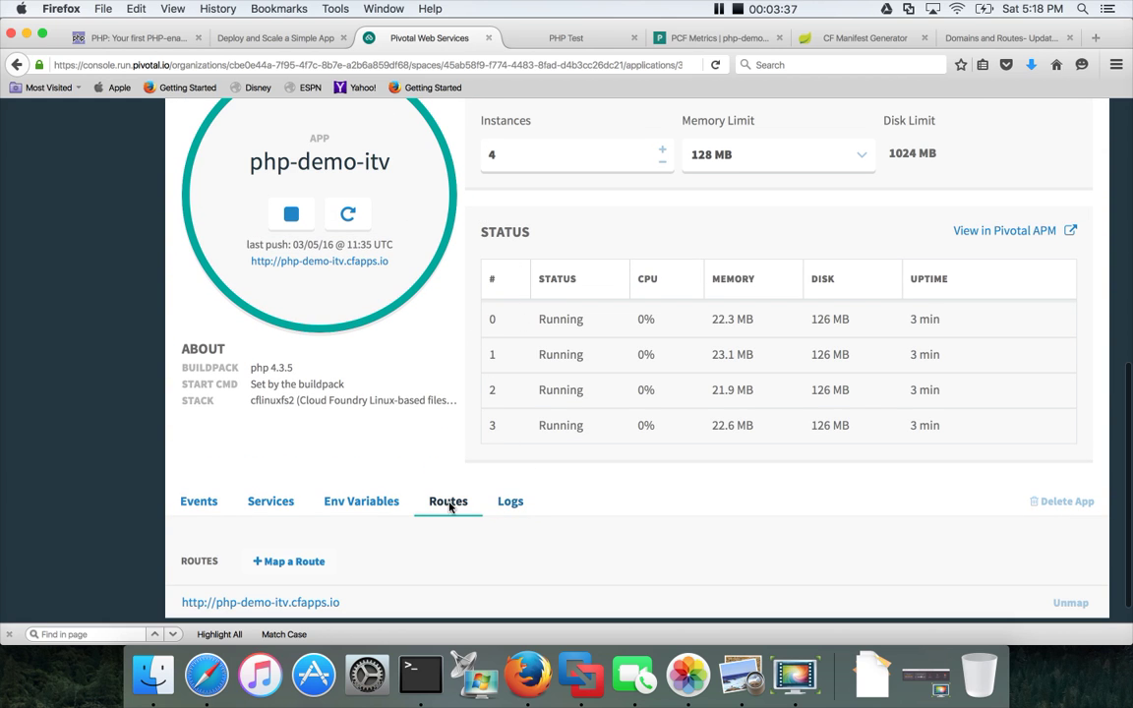
scroll(down, 3)
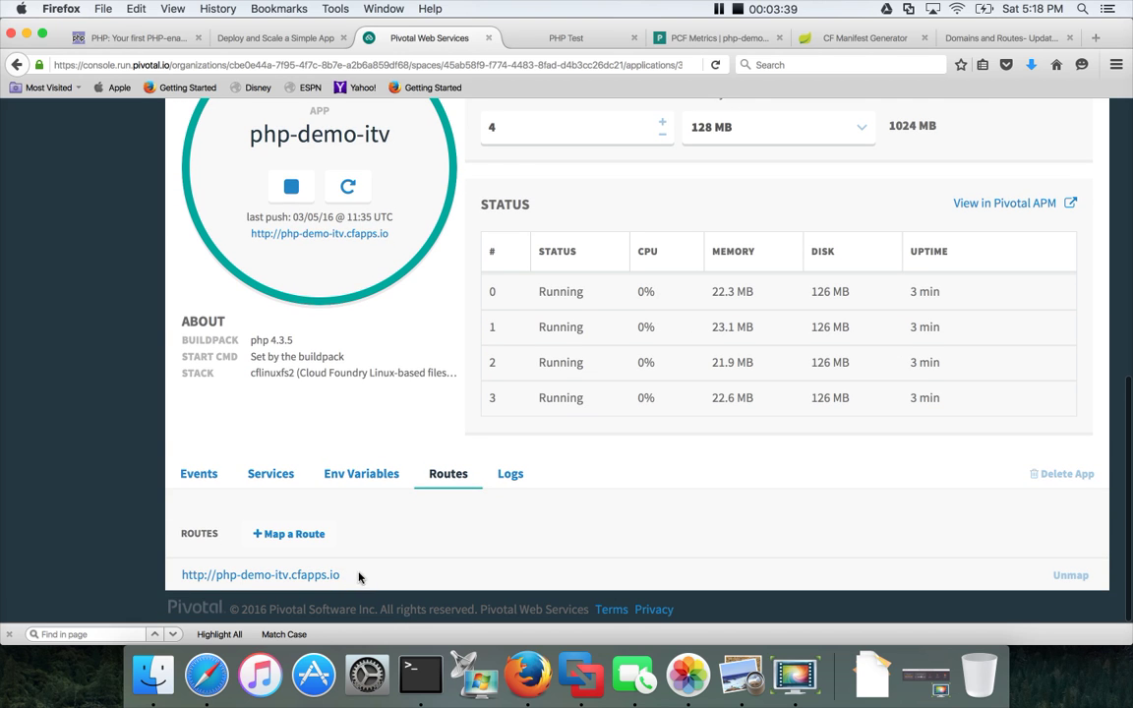
mouse_move(354, 533)
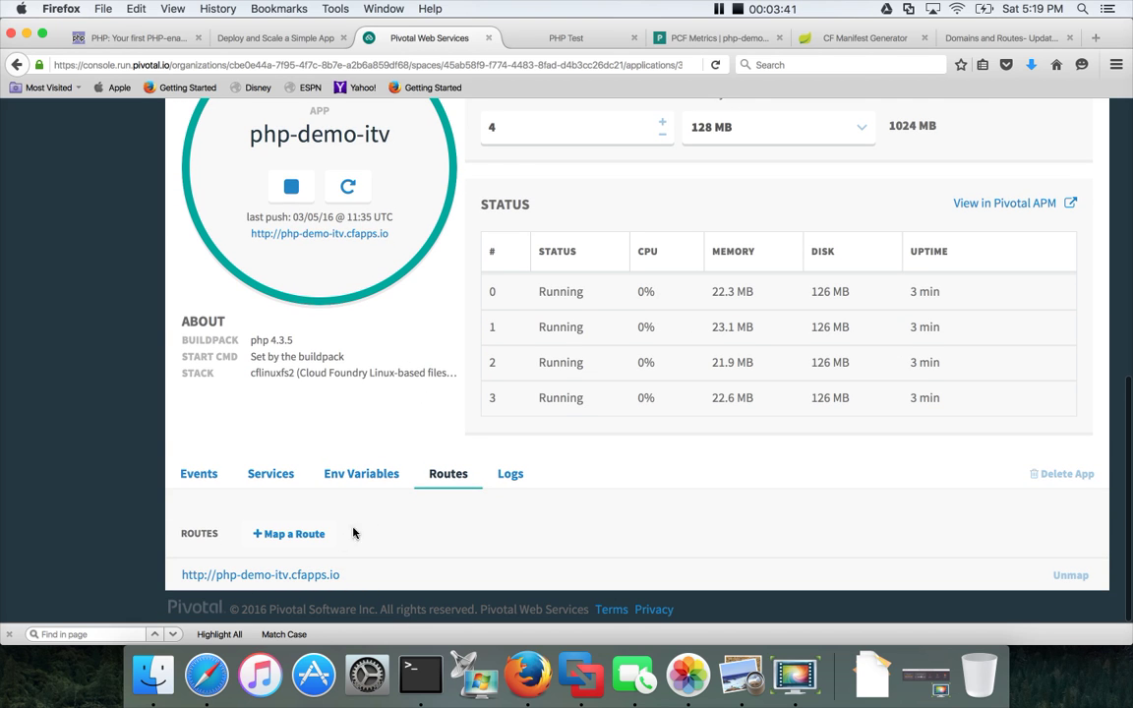
mouse_move(324, 575)
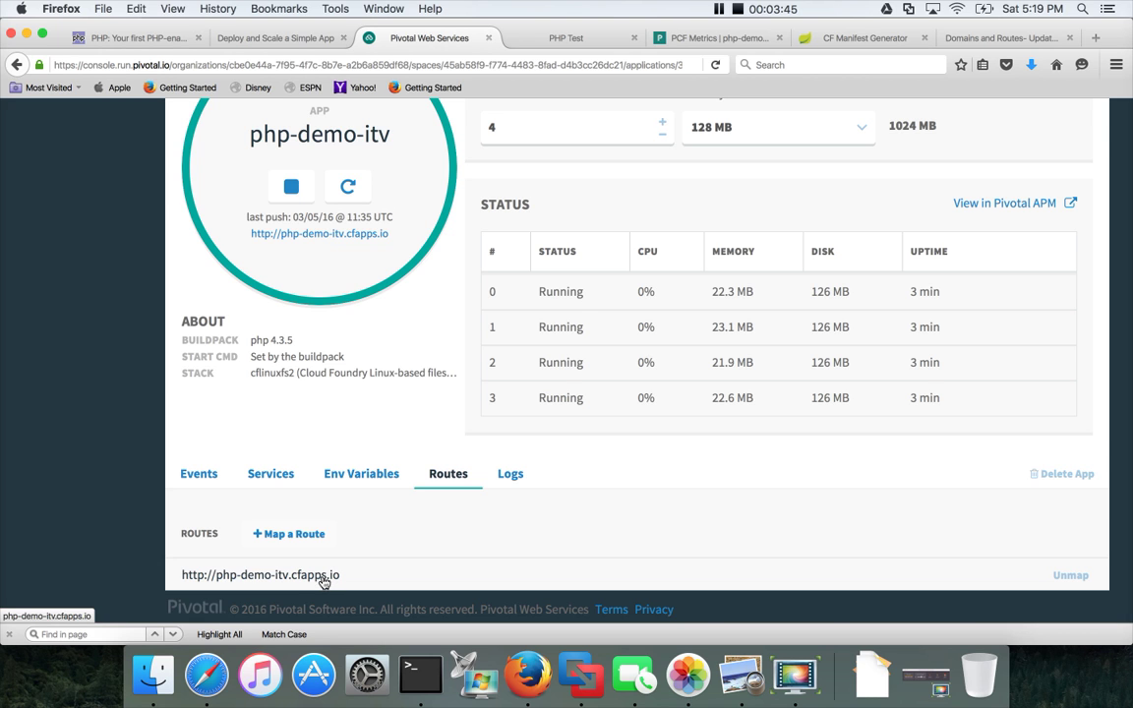
mouse_move(536, 181)
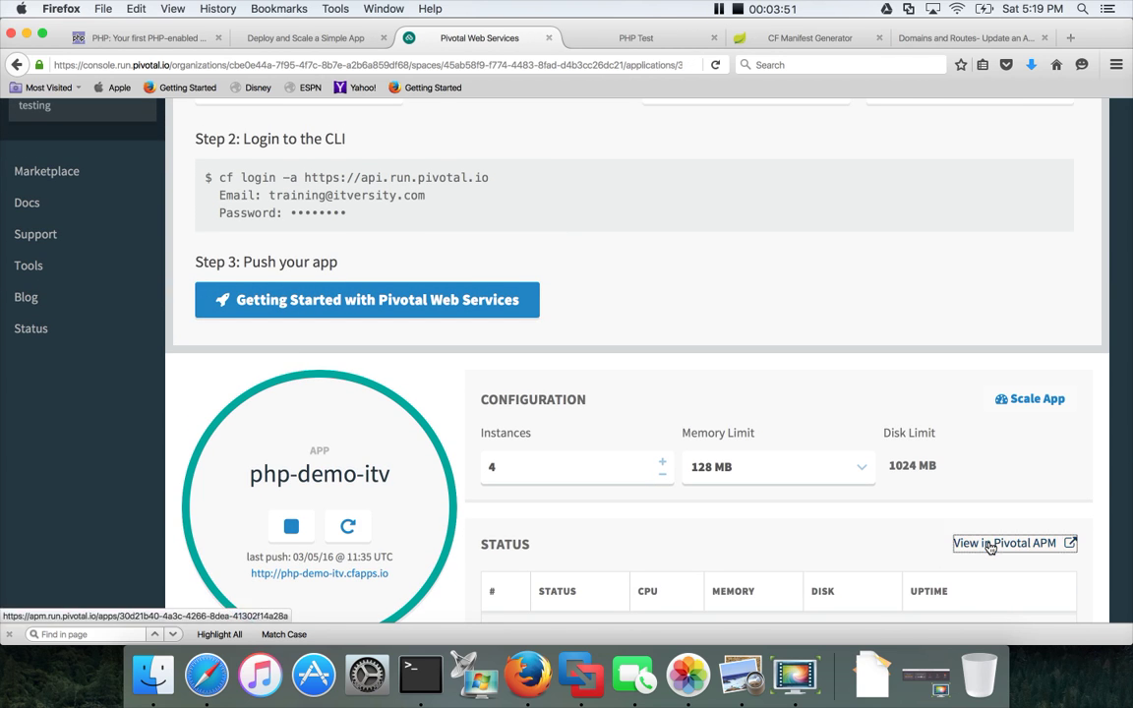
click(1005, 543)
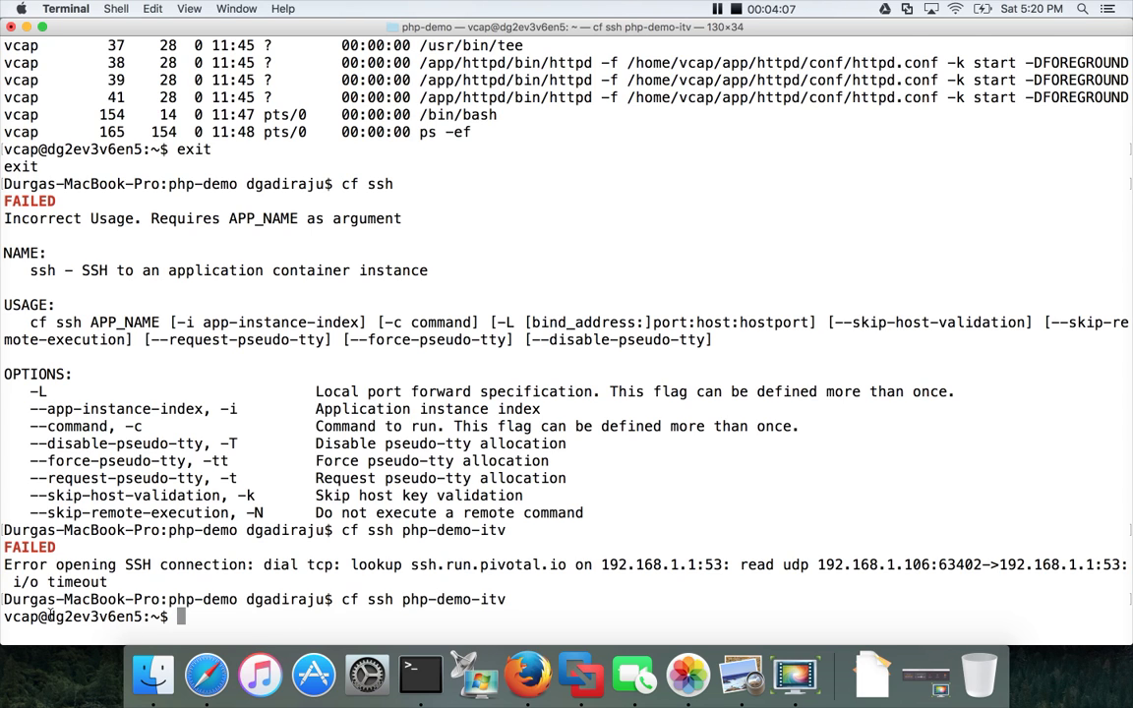
Compare container hostnames across SSH sessions into the default instance and instances 1 and 2.
double_click(93, 617)
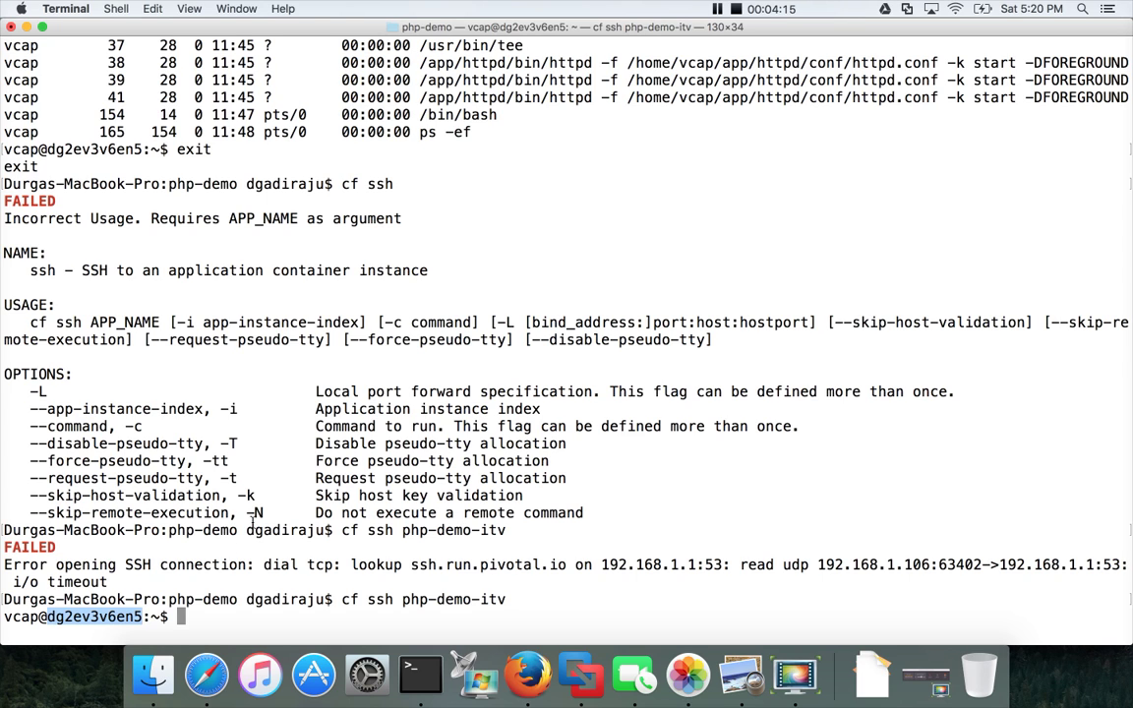
text(exit)
text(cf ssh)
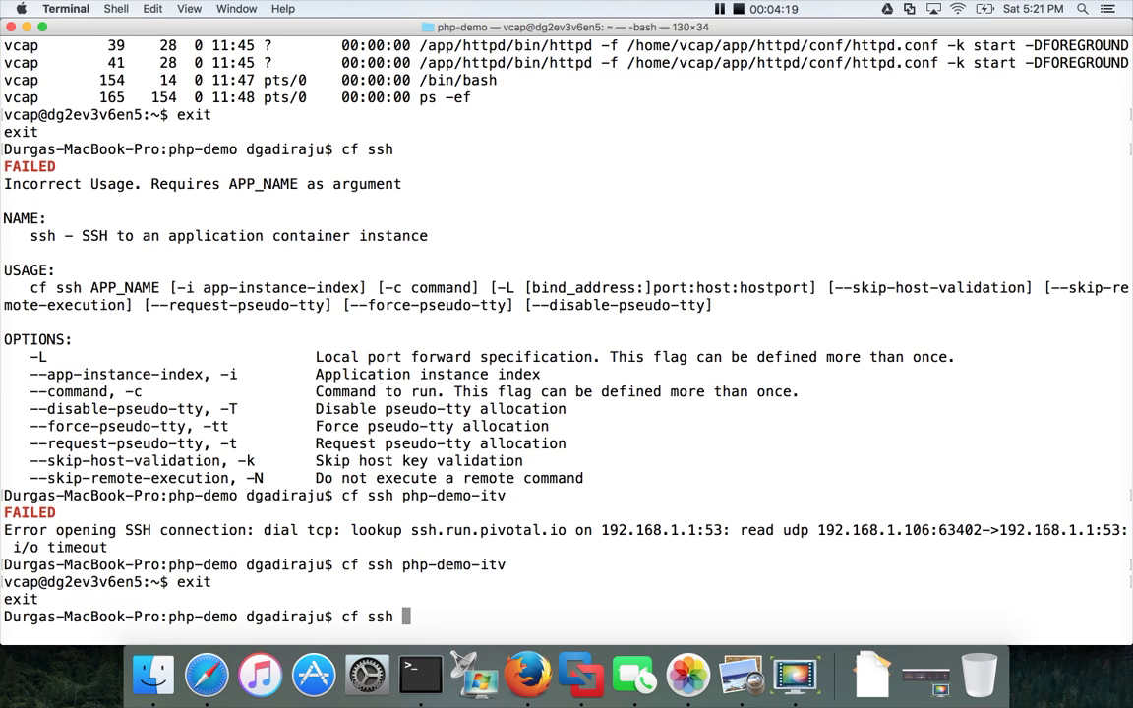
text(php-demo)
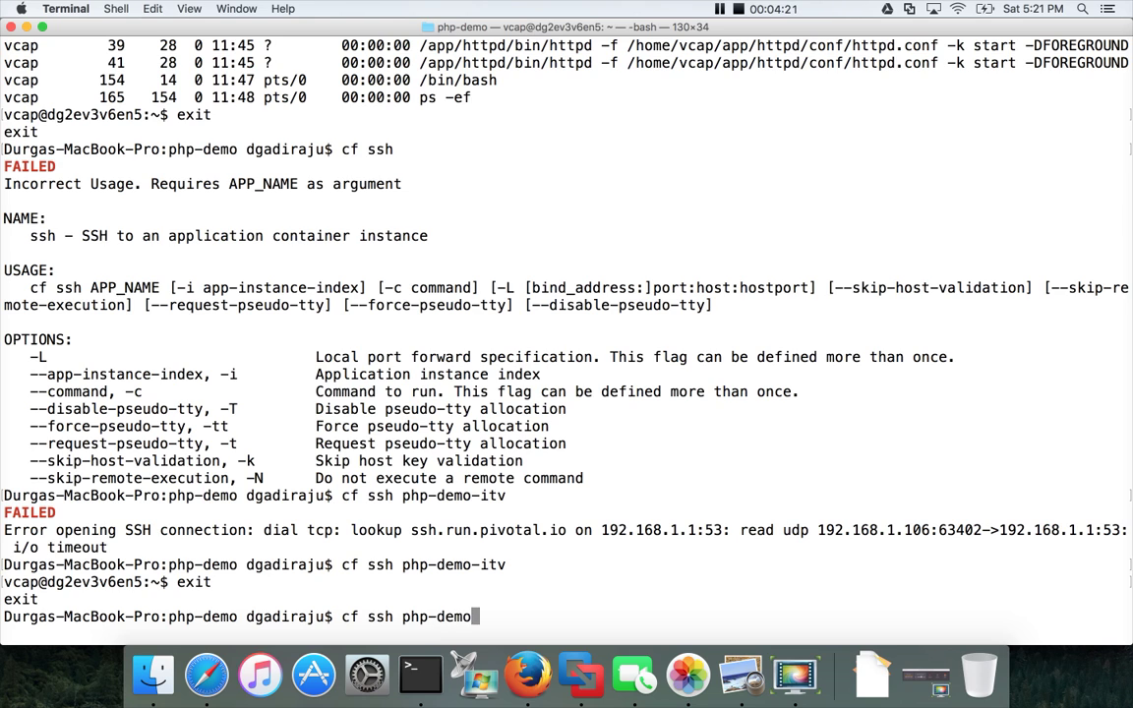
text(itv -i)
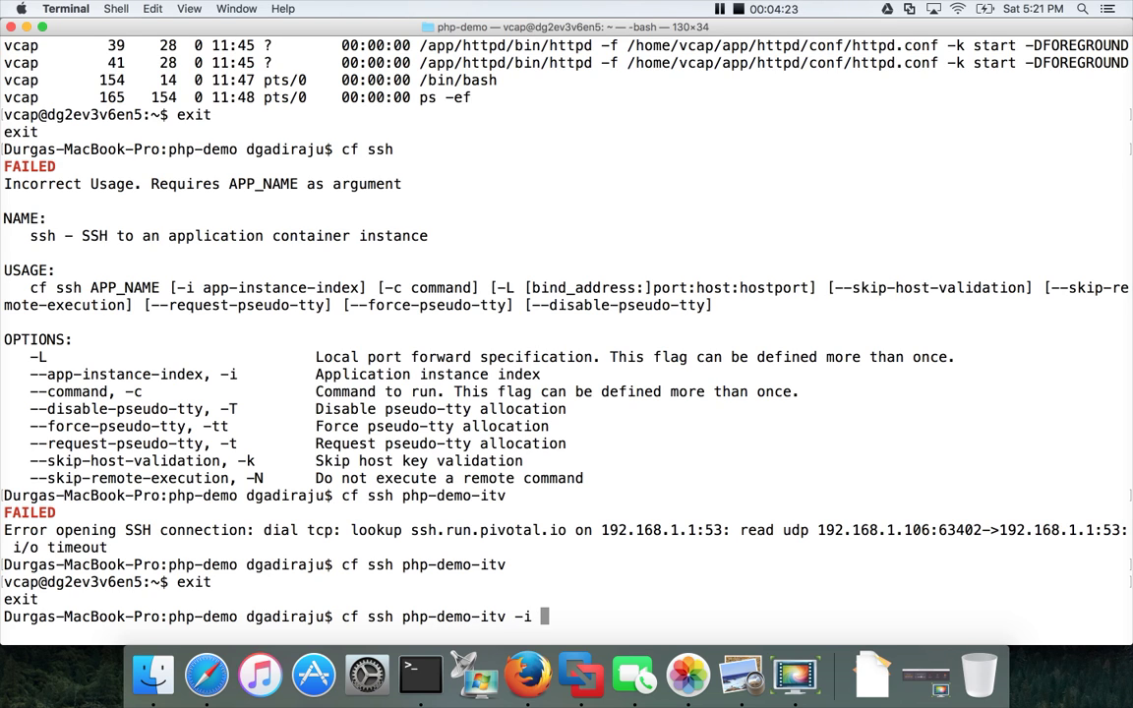
text(1)
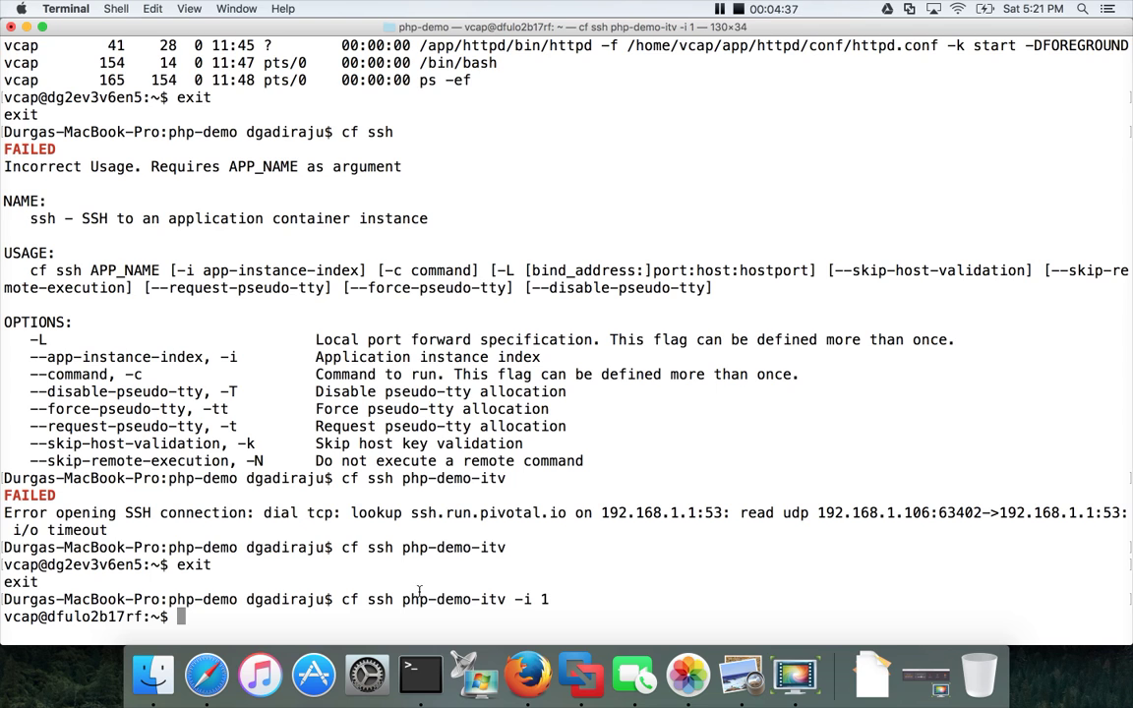
text(exit)
text(cf ssh php-demo-itv -i 2)
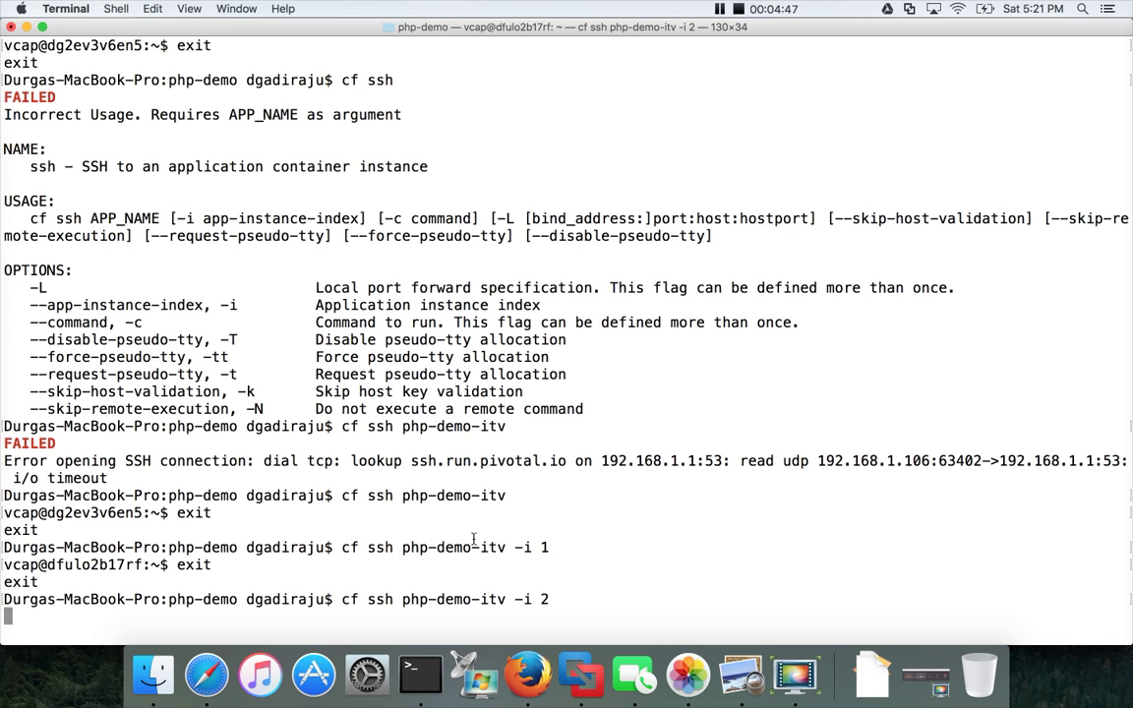
mouse_move(111, 515)
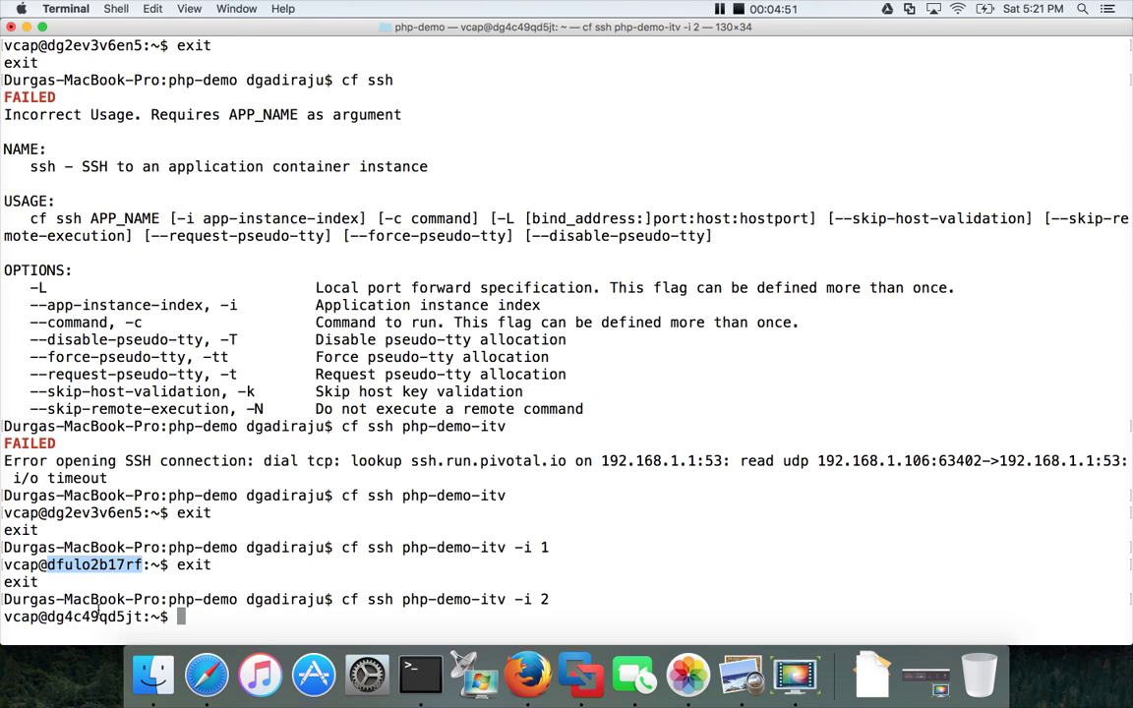
double_click(93, 617)
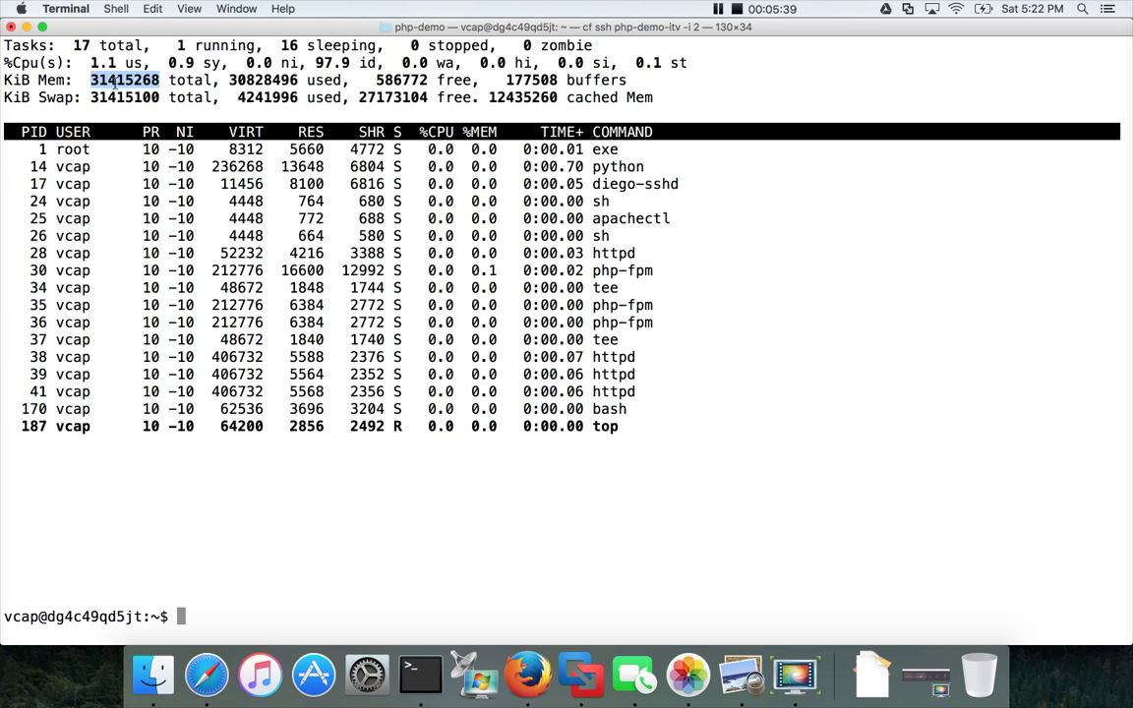
Exit the SSH session into the instance 2 container.
text(exit;)
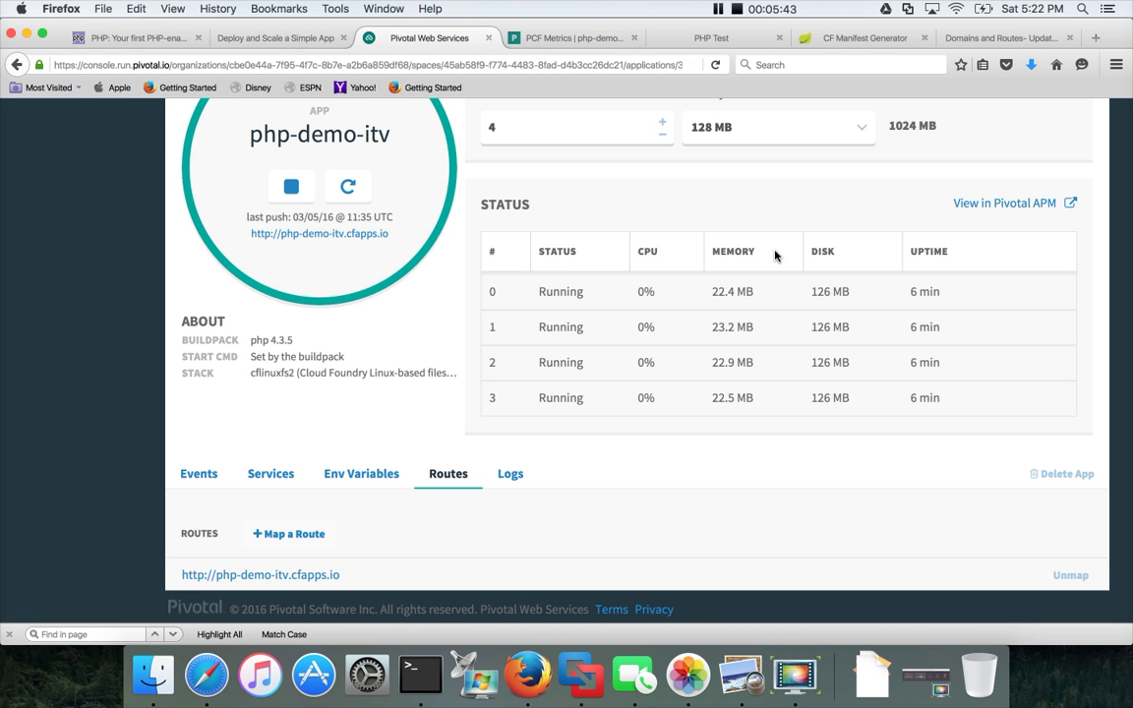
scroll(up, 3)
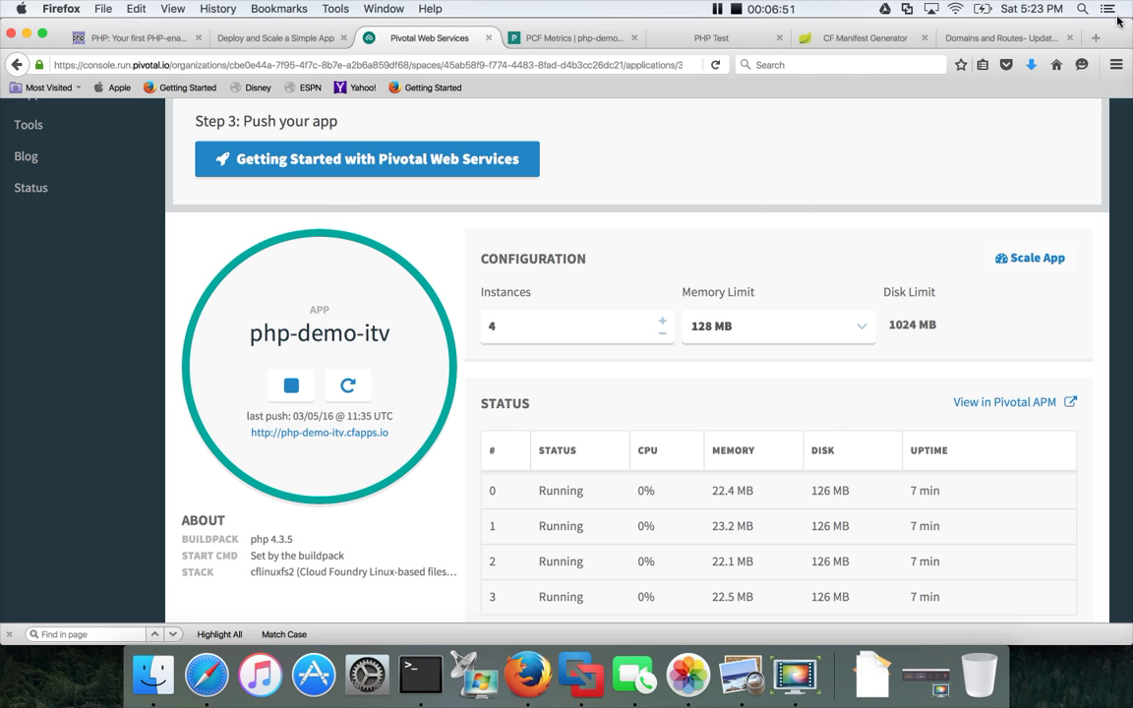
text(linkedin.com/)
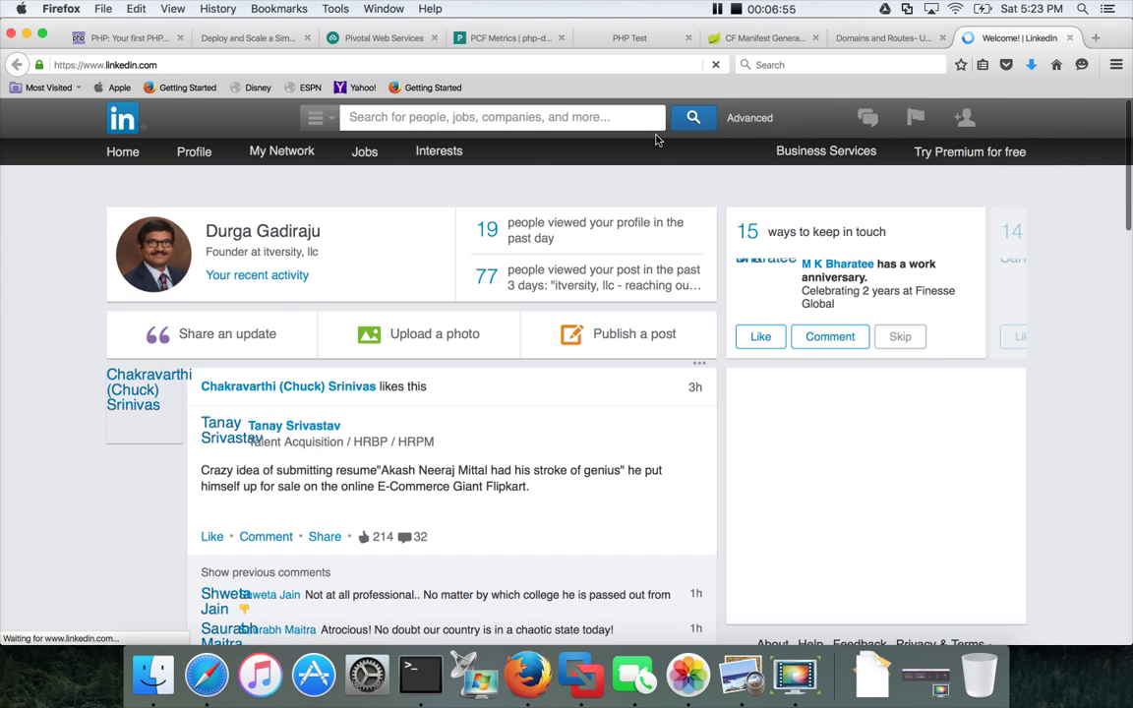
Open the IT Versity - Cloud and Virtualization - Infrastructure group from recent searches.
click(502, 117)
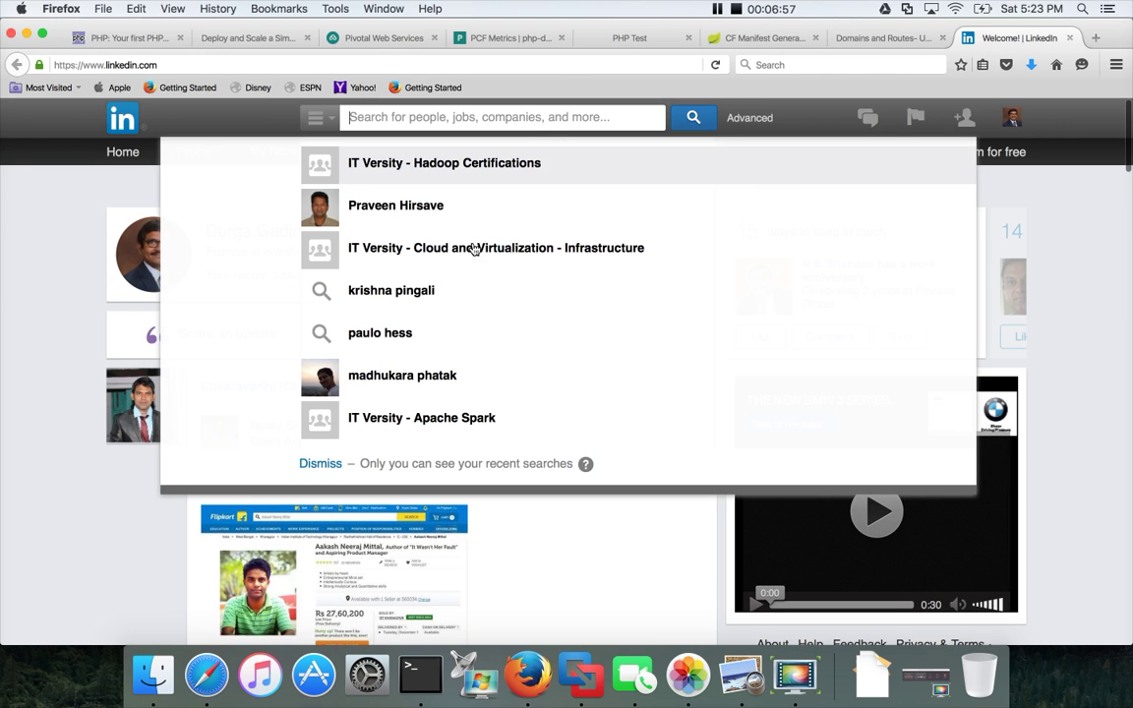
click(444, 163)
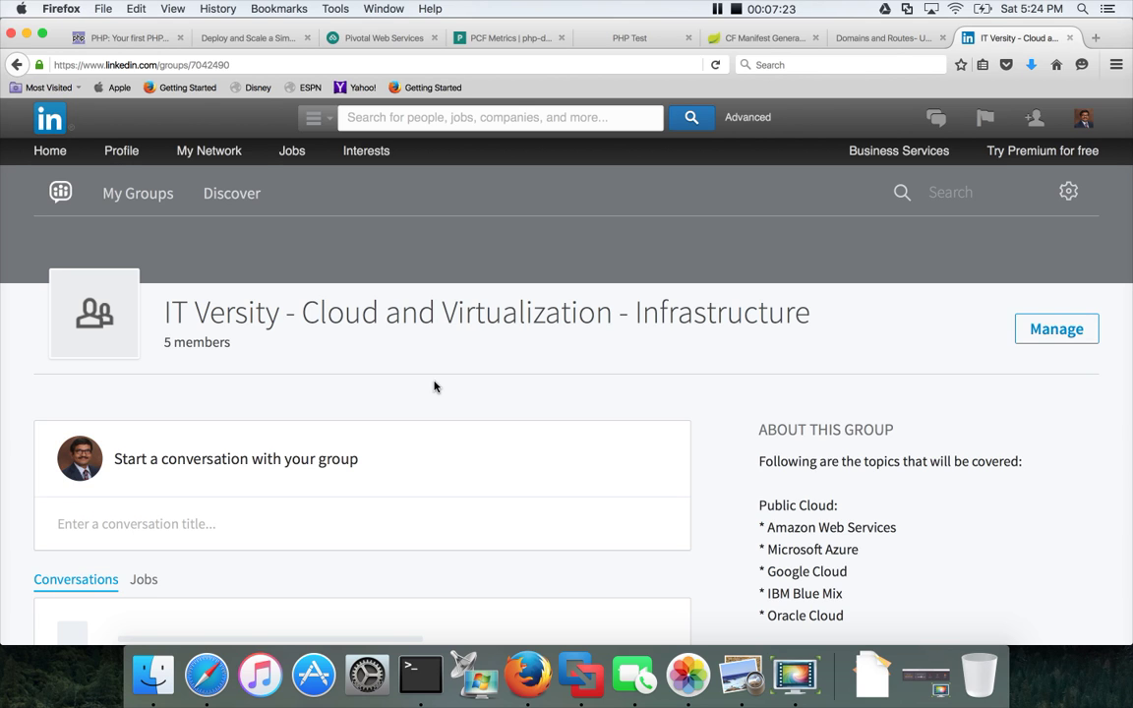
mouse_move(620, 209)
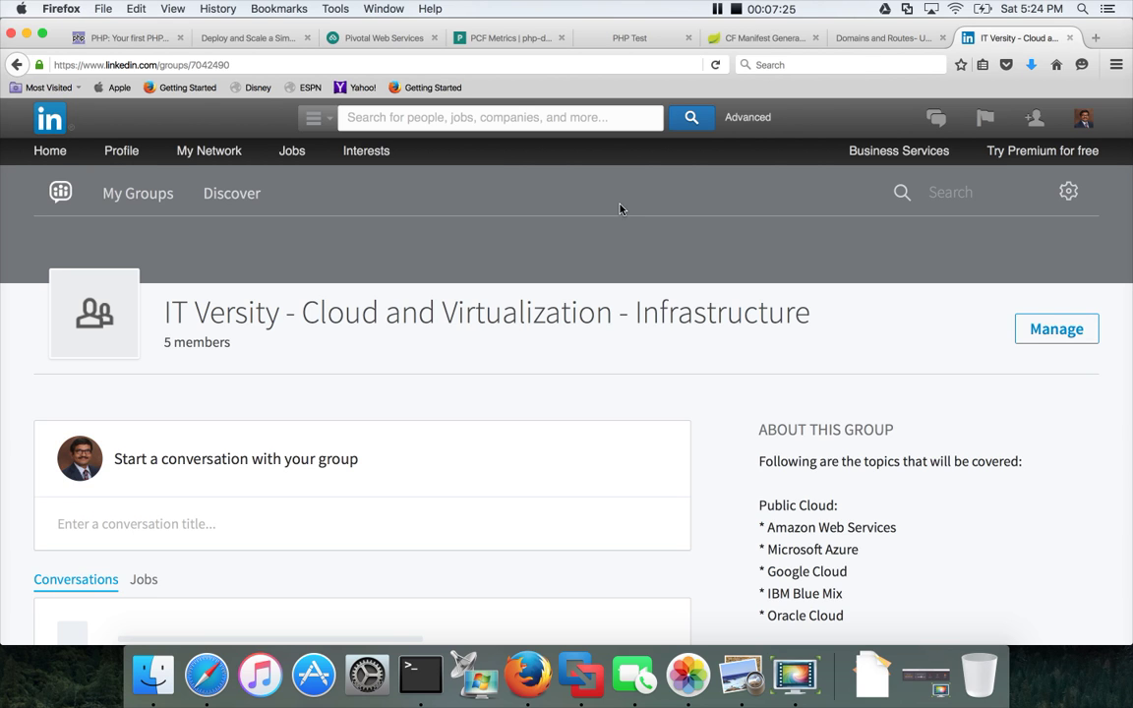